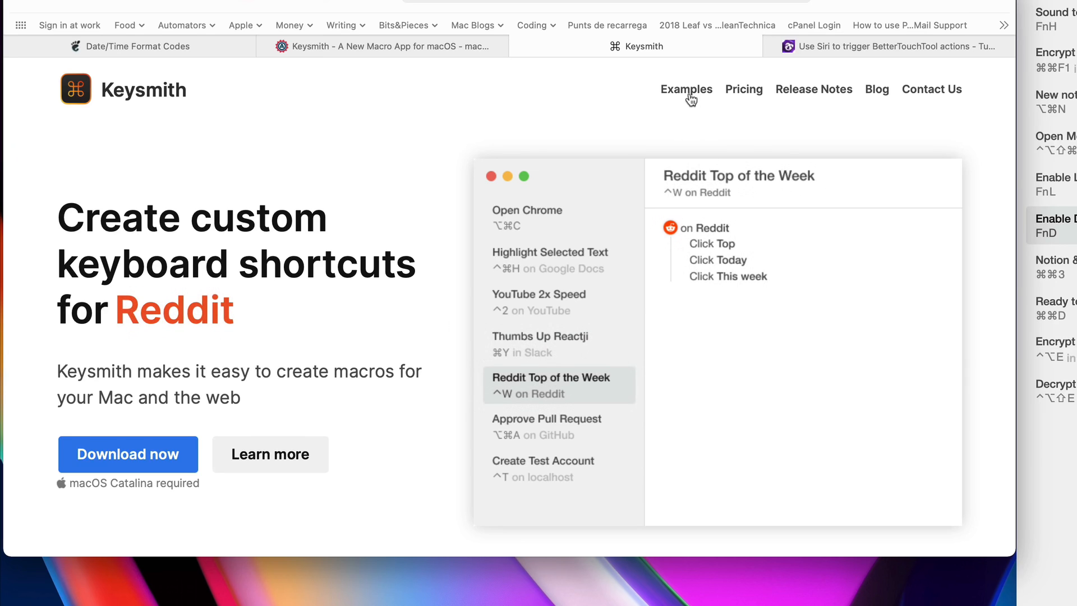
Step: Browse the Keysmith examples page down past app shortcuts to the Mac section with Enable Dark mode
left_click(687, 90)
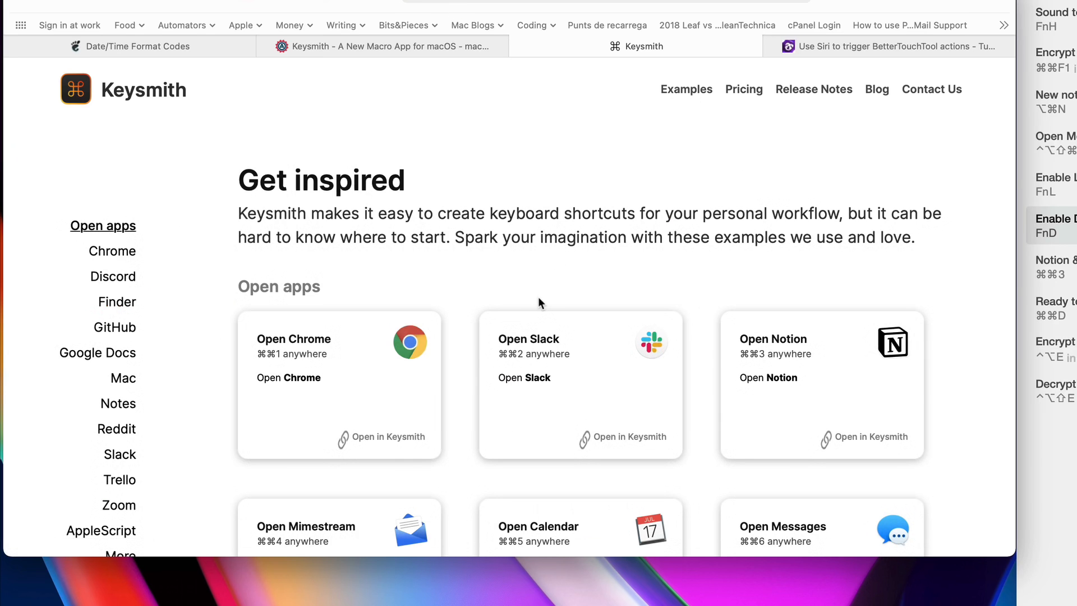
mouse_move(492, 390)
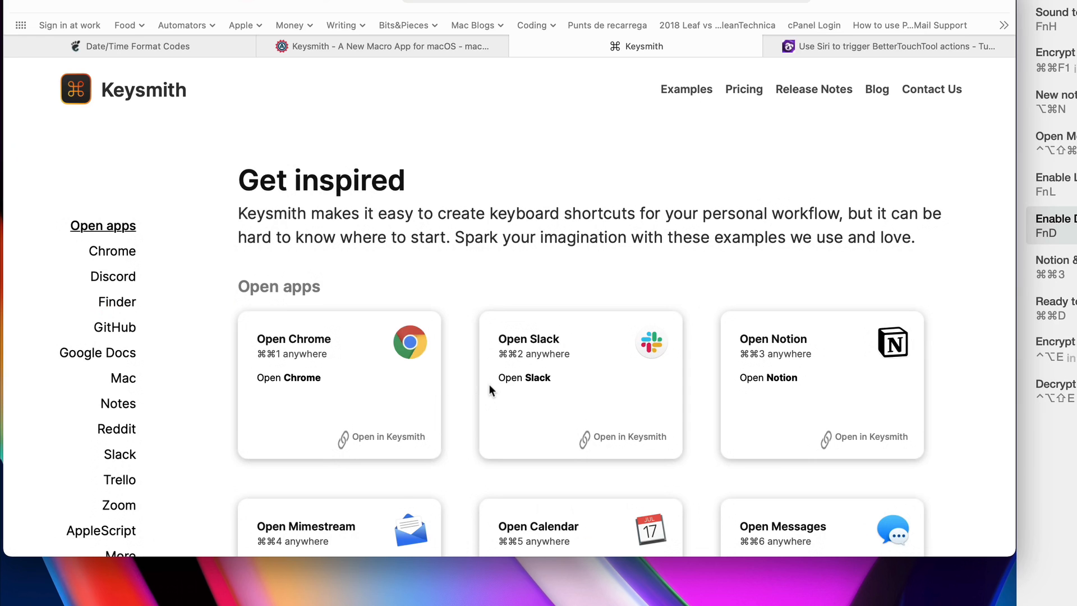
scroll("down", 3)
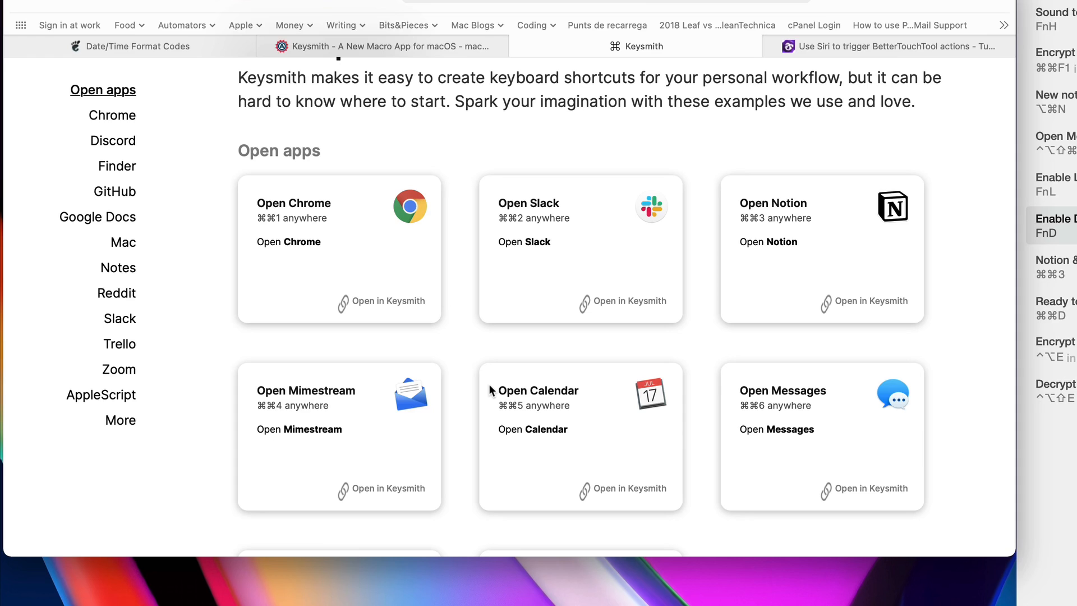
mouse_move(511, 387)
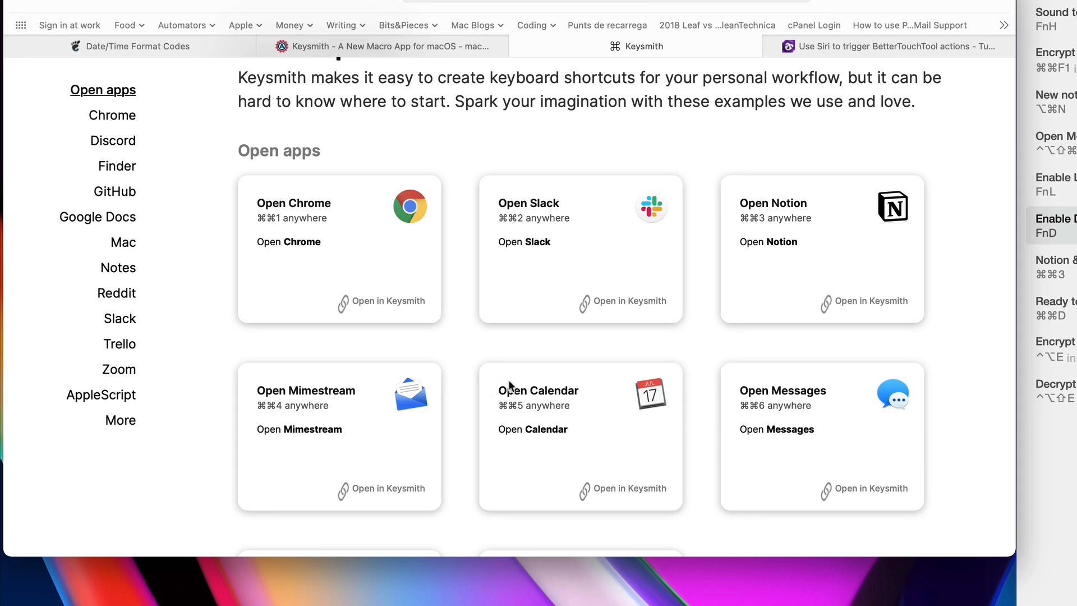
scroll("down", 3)
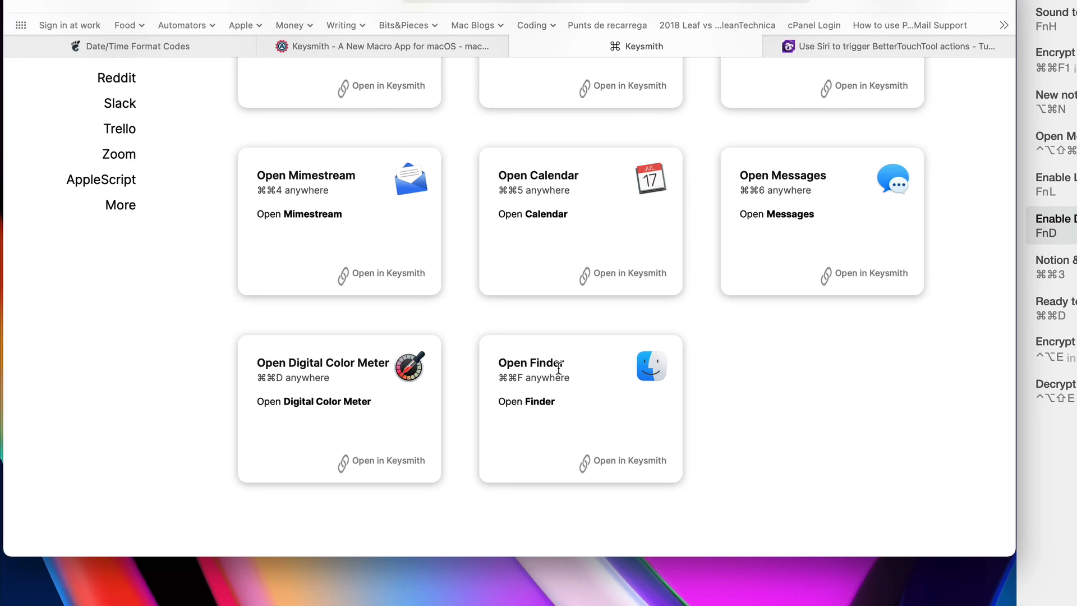
scroll("down", 3)
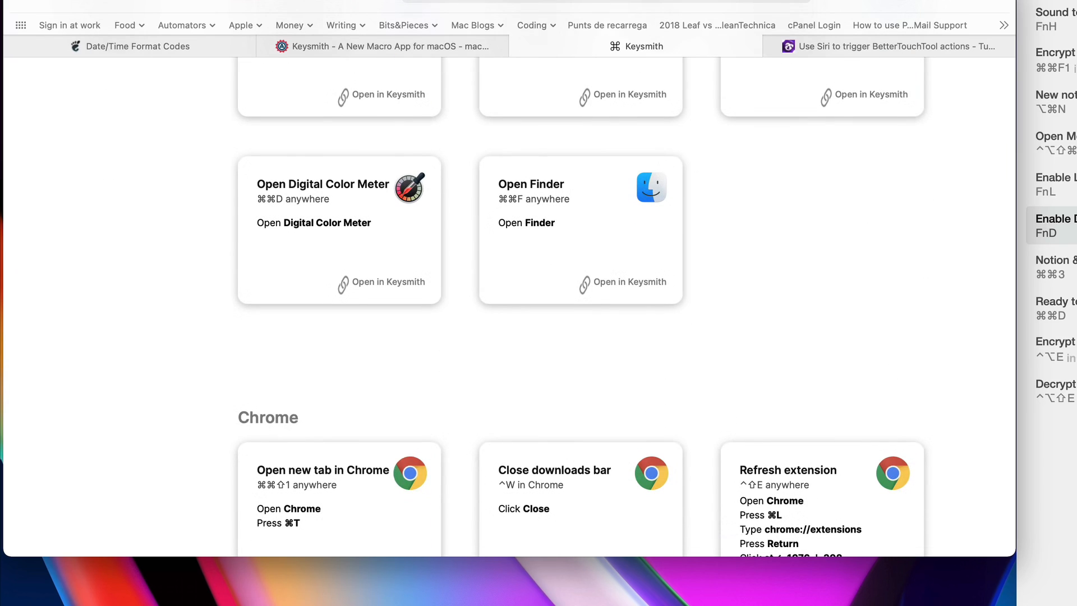
scroll("down", 3)
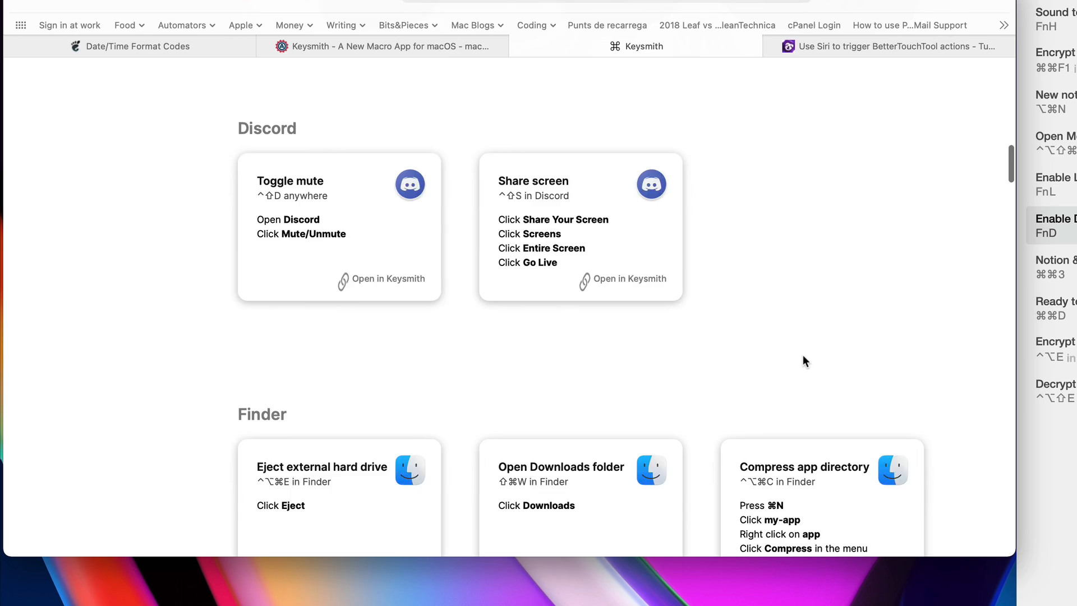
scroll("down", 3)
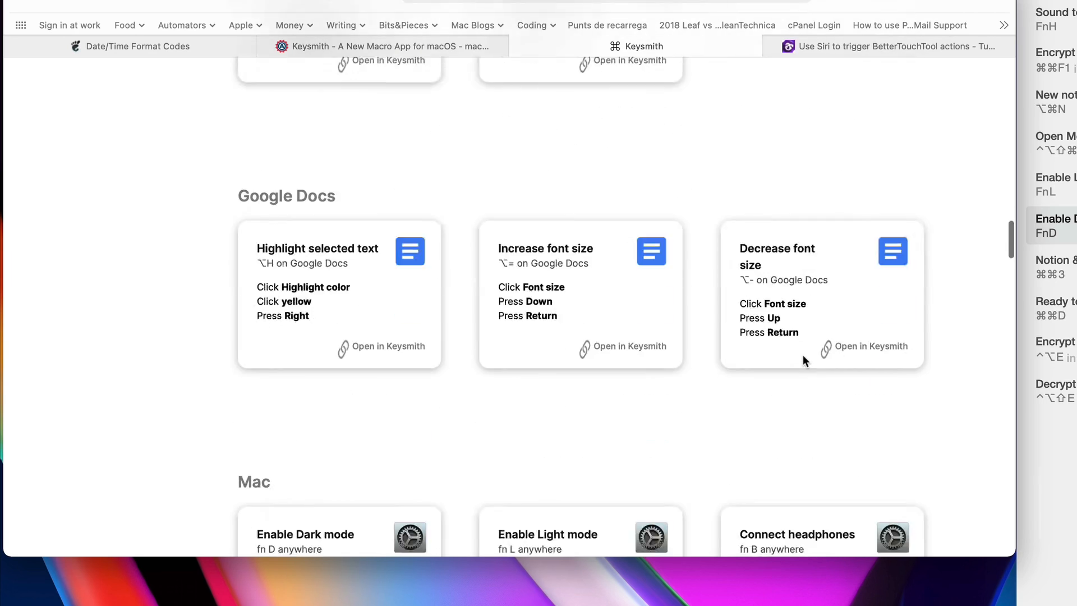
scroll("down", 3)
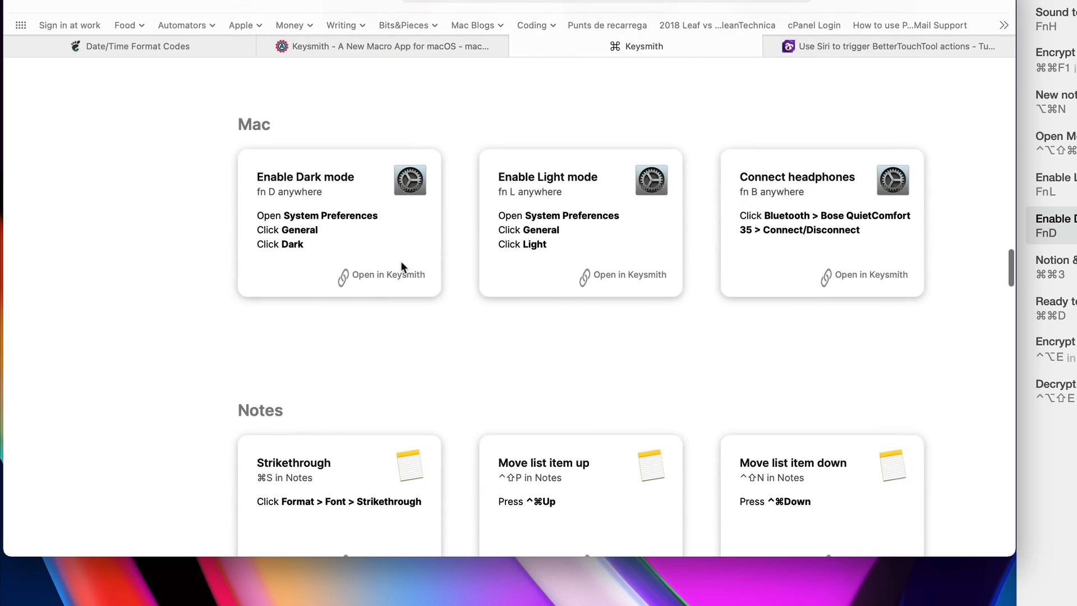
mouse_move(375, 251)
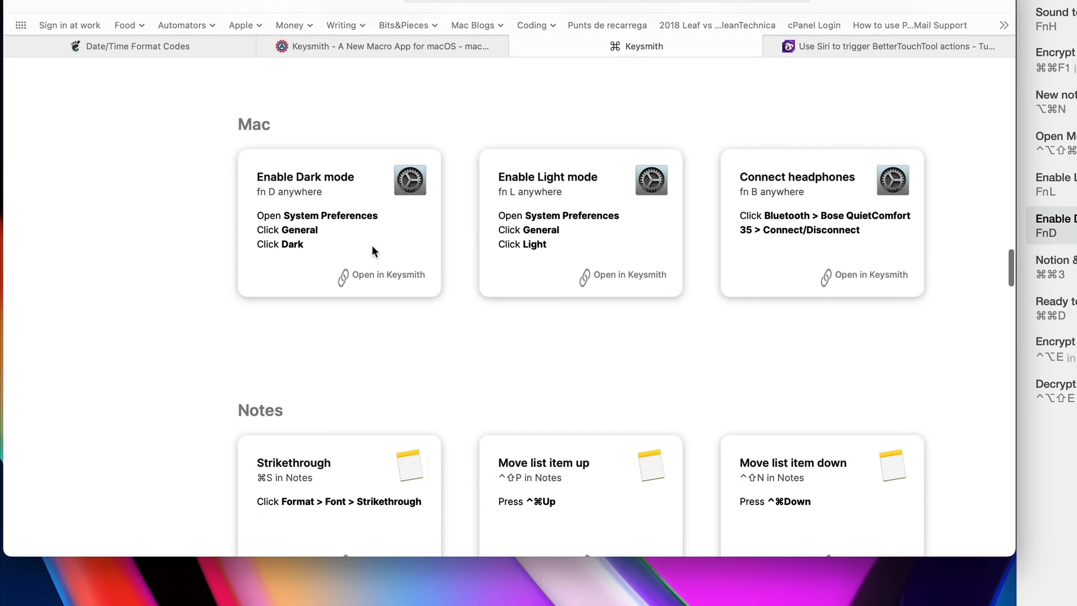
mouse_move(303, 202)
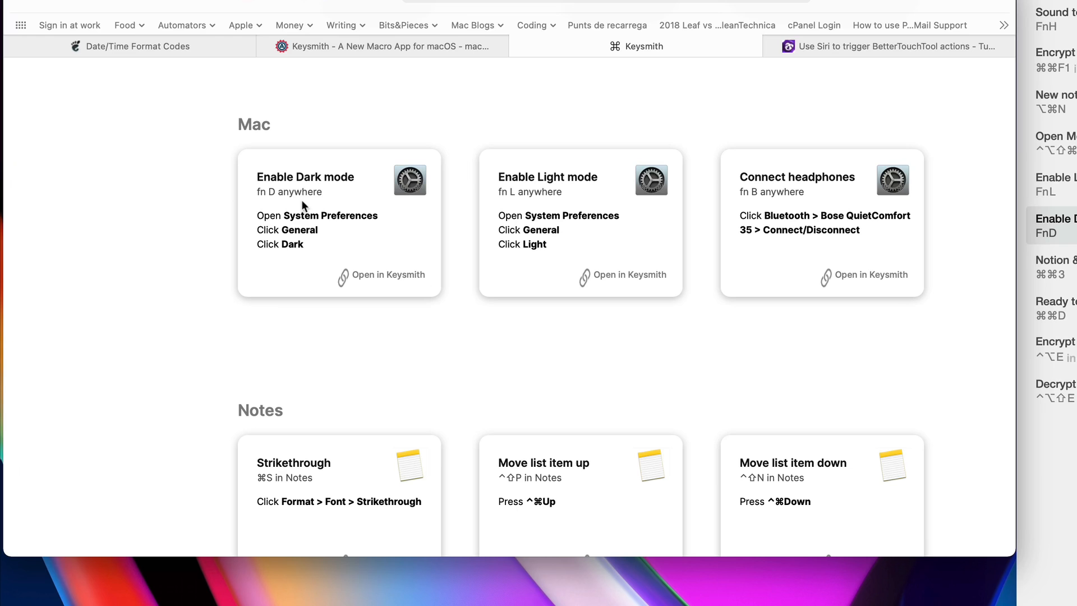
mouse_move(379, 282)
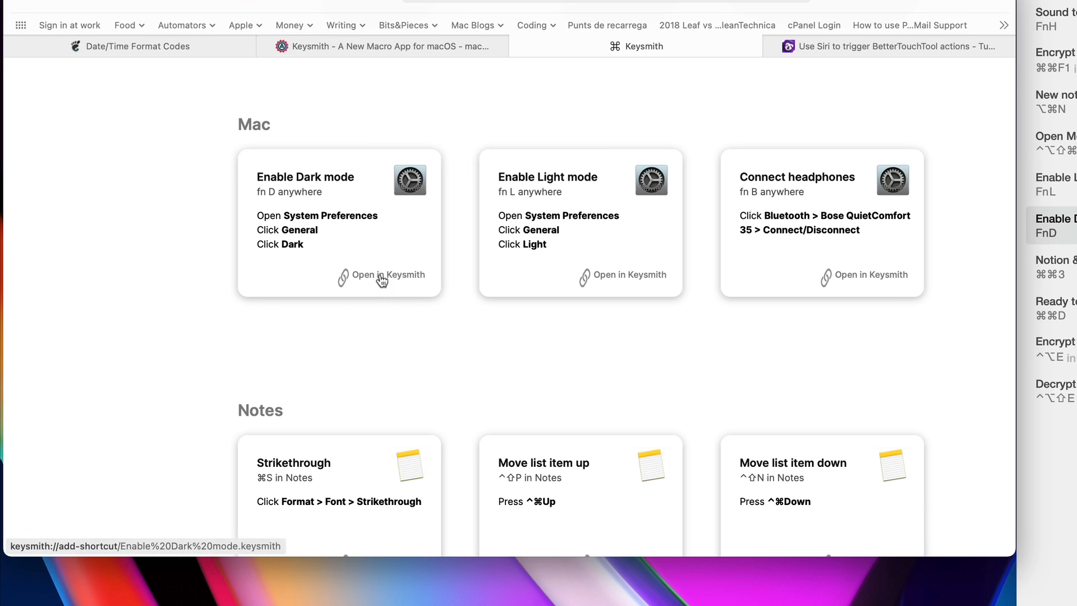
Step: Add the Enable Dark mode example to Keysmith and run it to open System Preferences
left_click(387, 275)
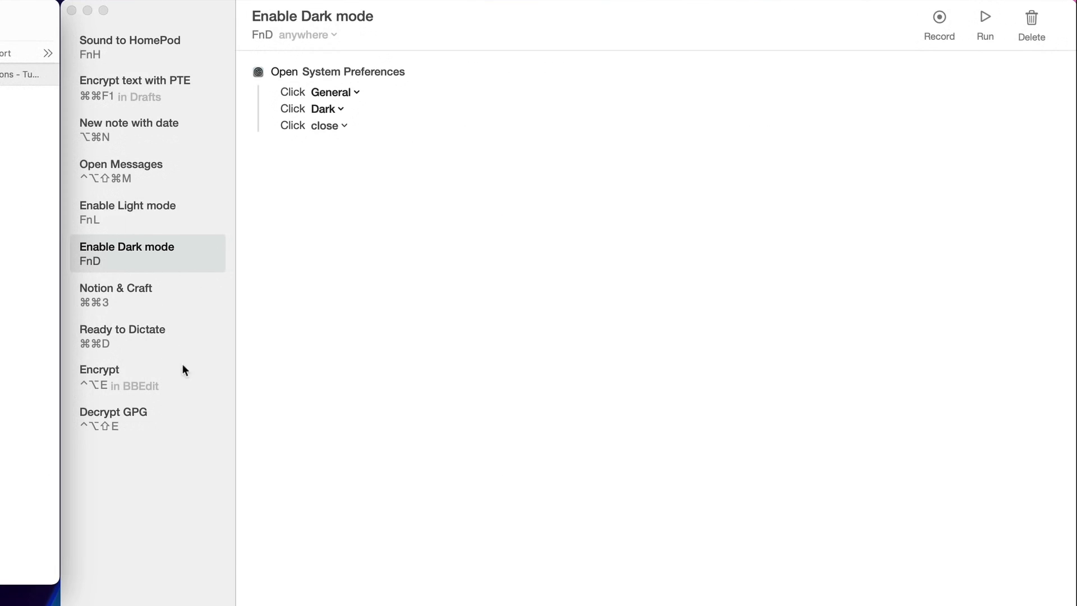
mouse_move(126, 470)
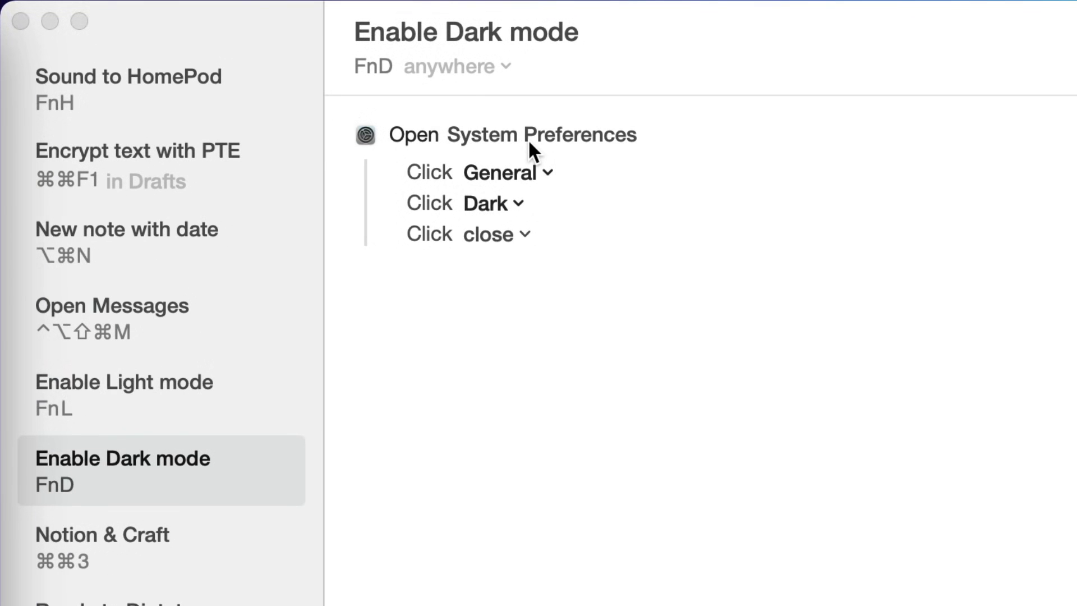
mouse_move(502, 211)
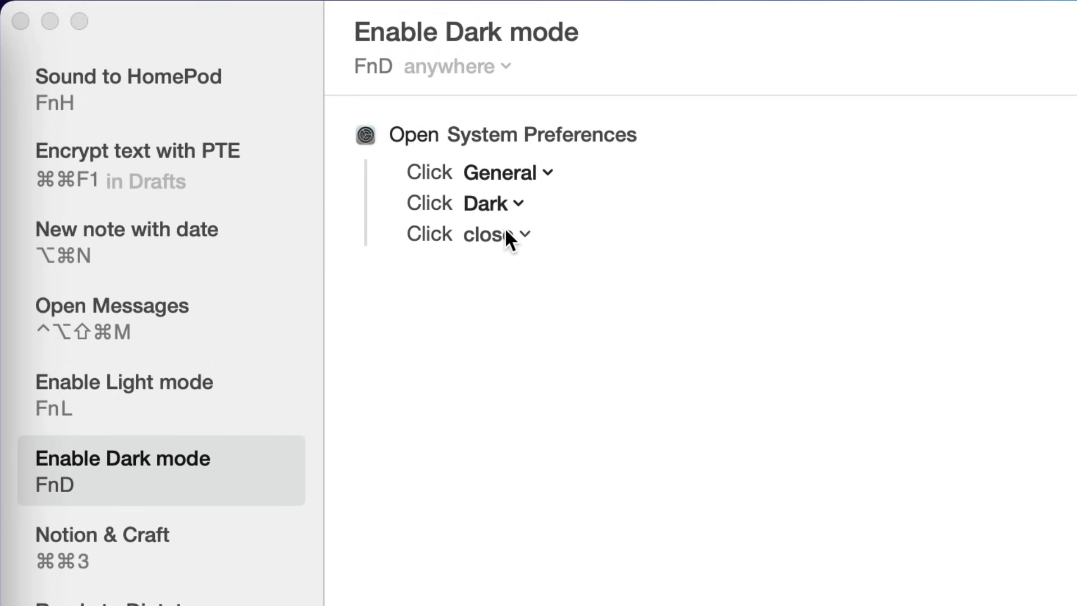
mouse_move(179, 408)
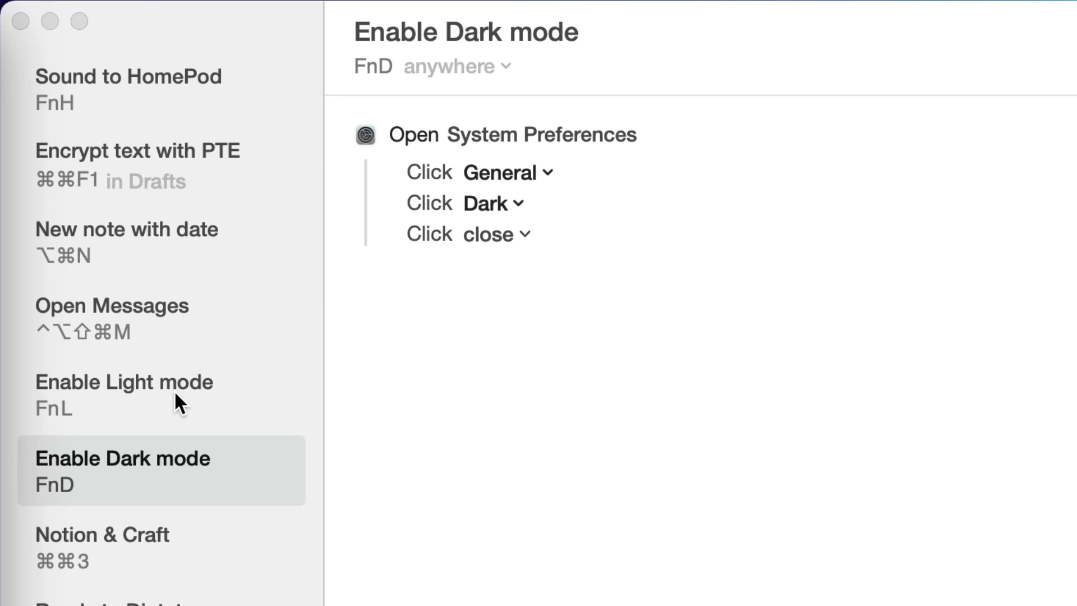
left_click(123, 395)
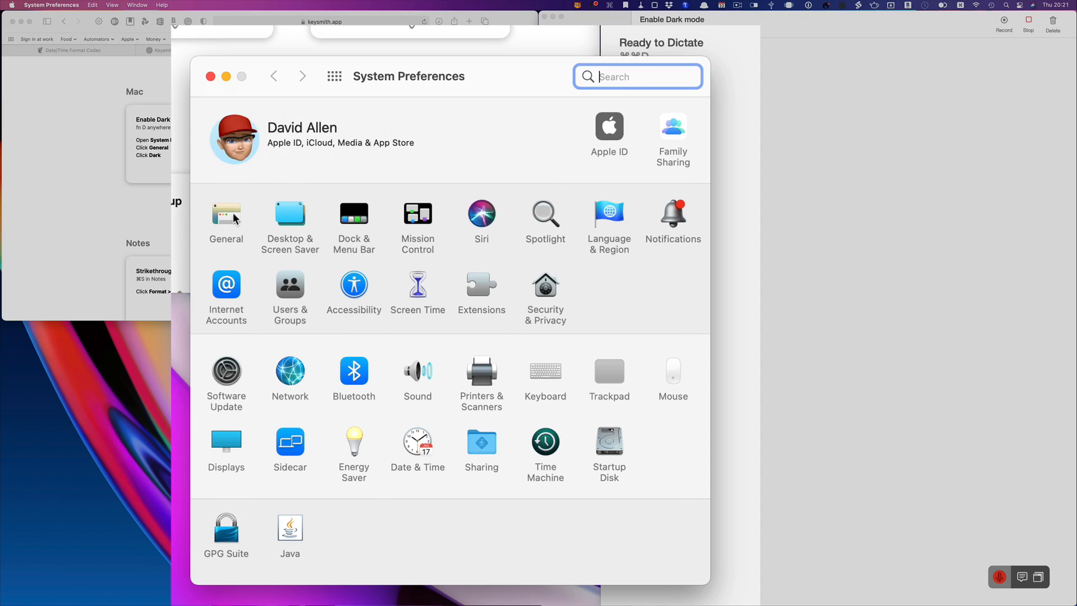
Step: Let the macro choose General and Dark appearance, then show the Enable Light mode macro
left_click(227, 213)
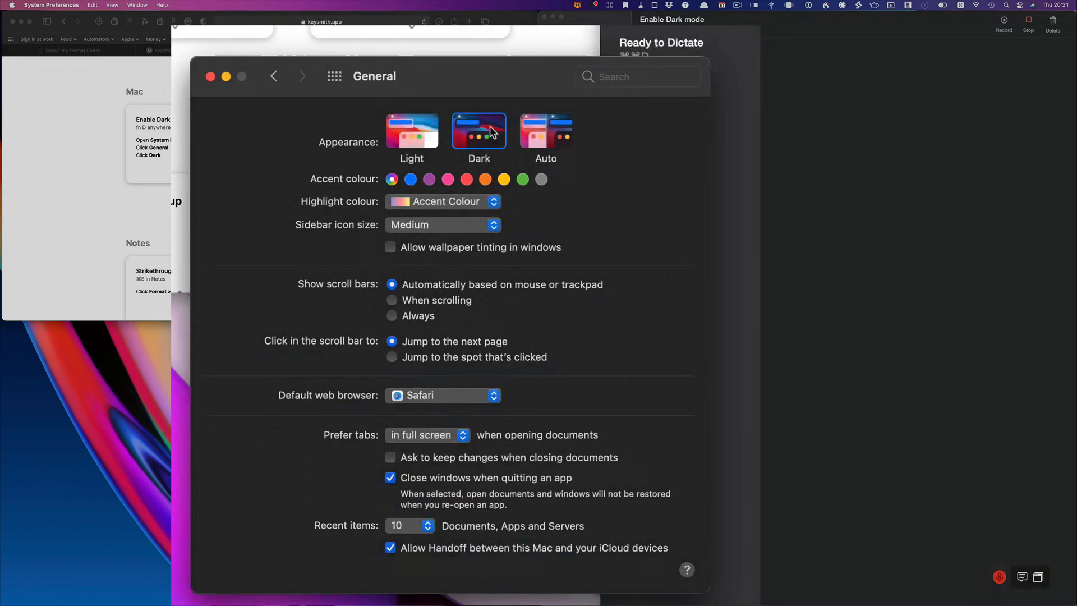
left_click(211, 76)
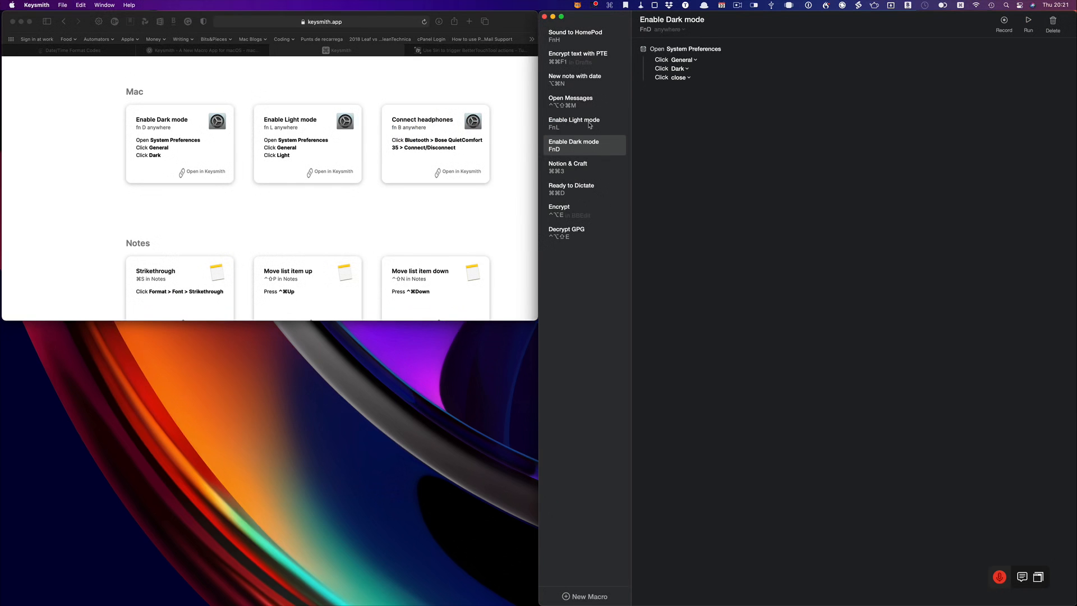
left_click(573, 119)
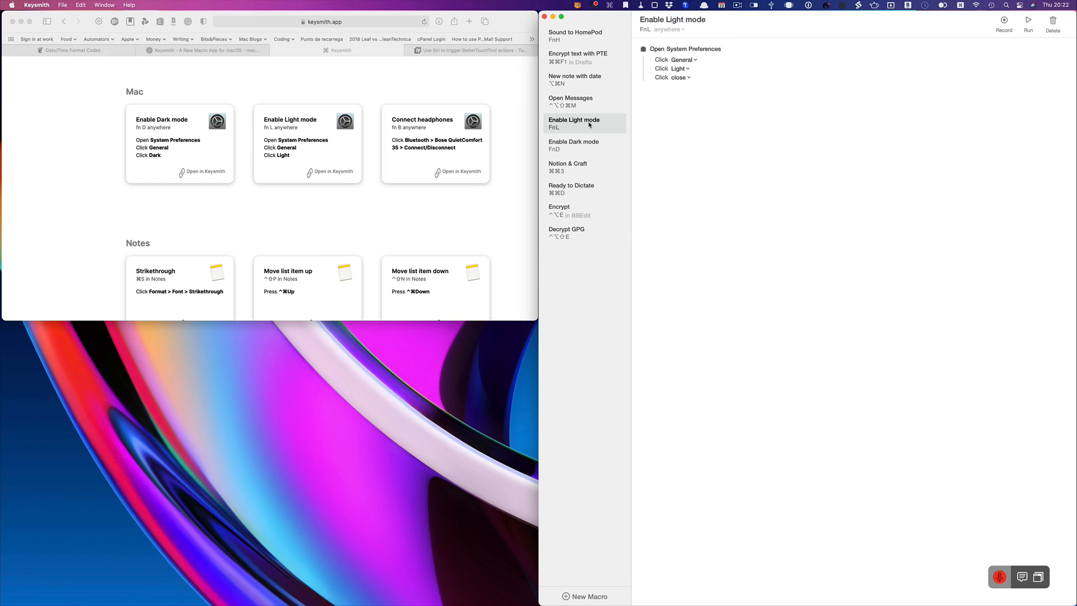
mouse_move(587, 146)
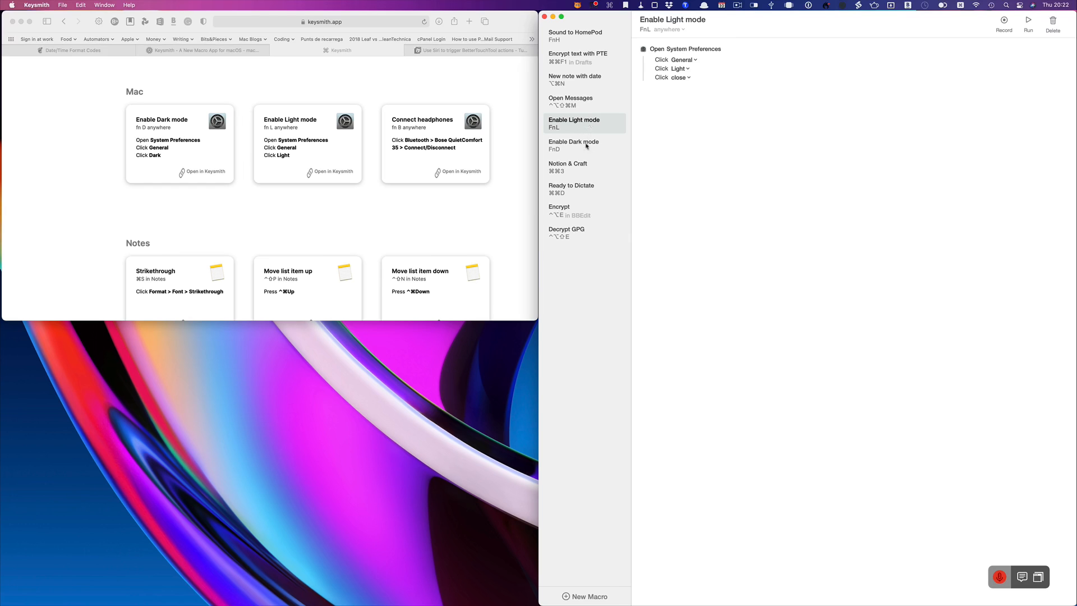
mouse_move(597, 168)
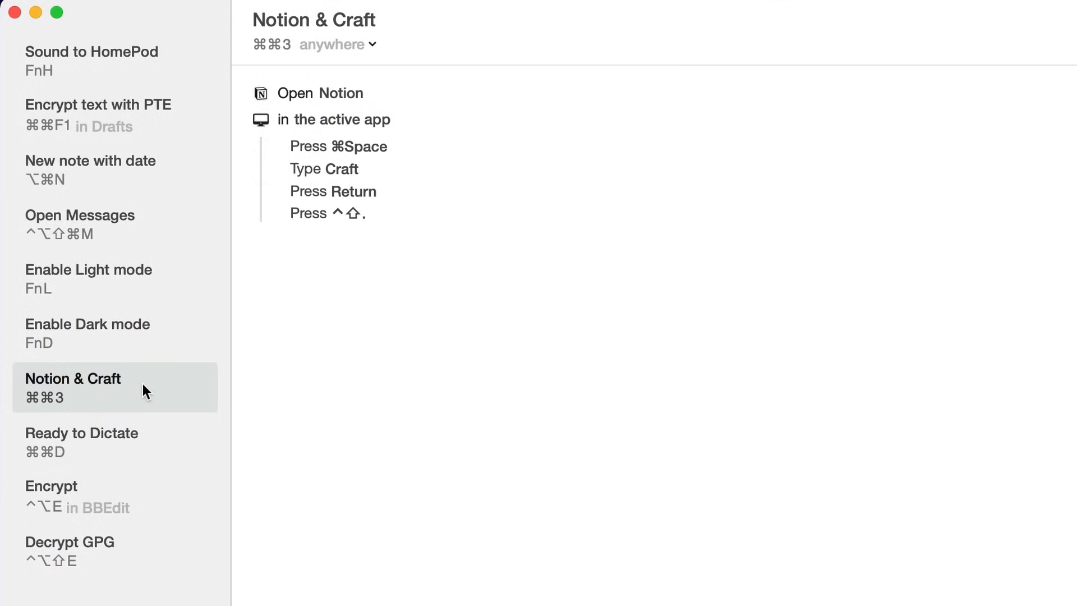
mouse_move(368, 100)
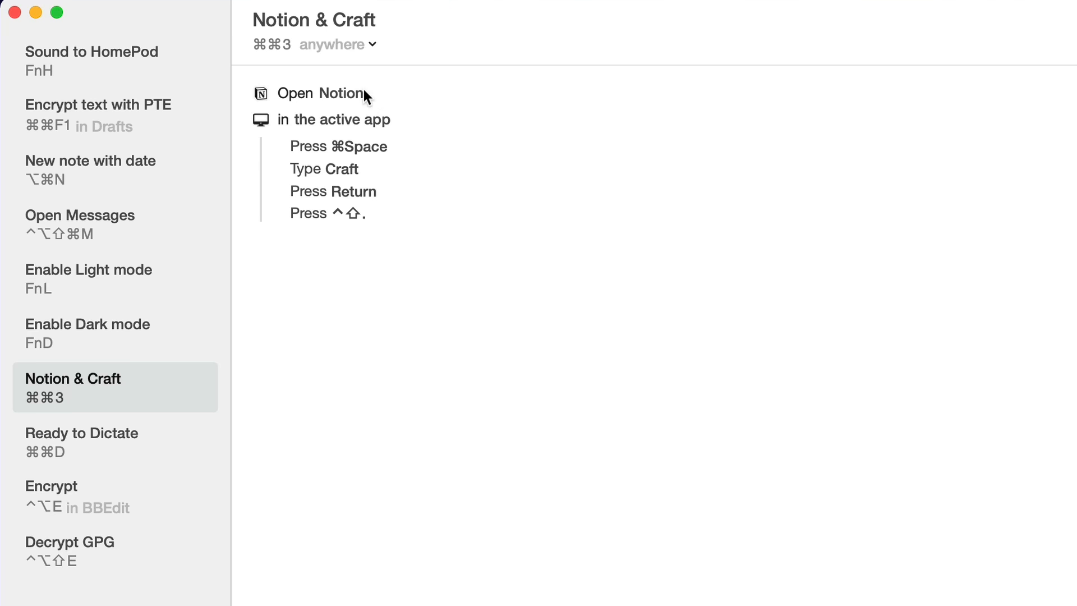
mouse_move(337, 100)
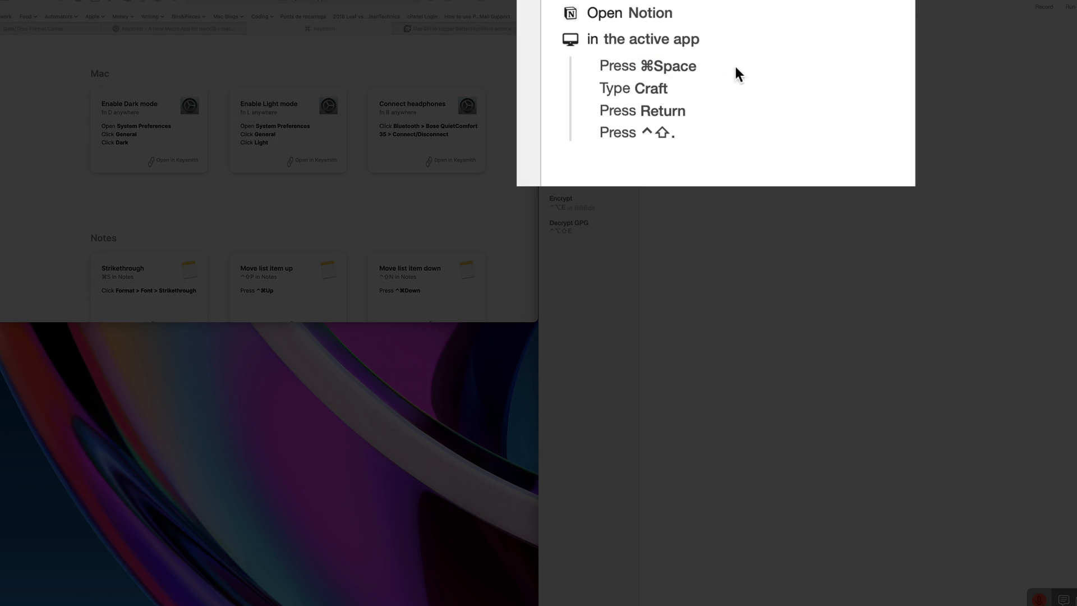
mouse_move(765, 73)
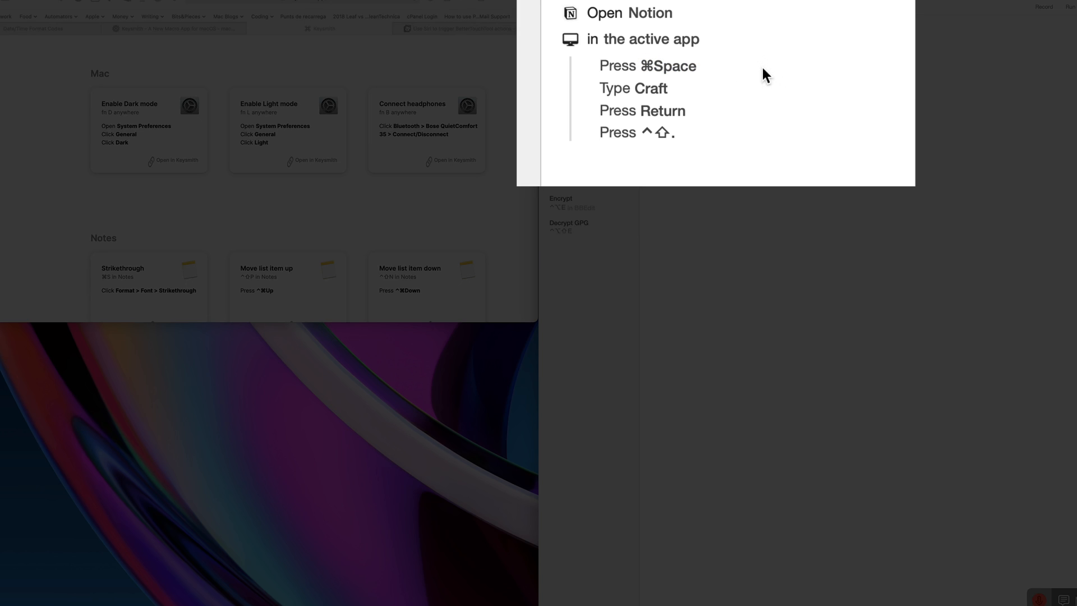
mouse_move(684, 120)
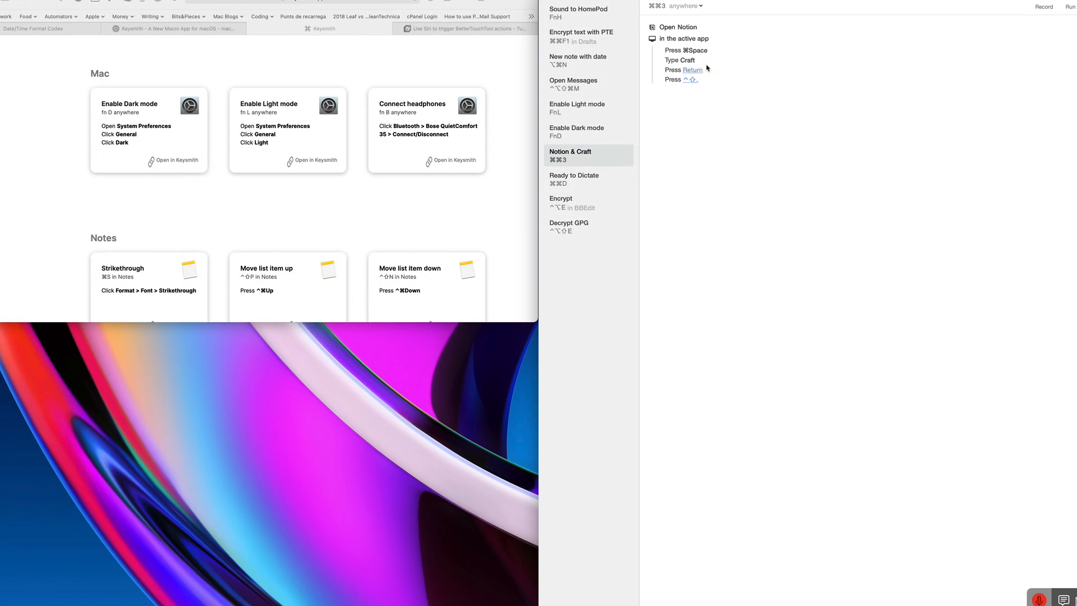
mouse_move(749, 98)
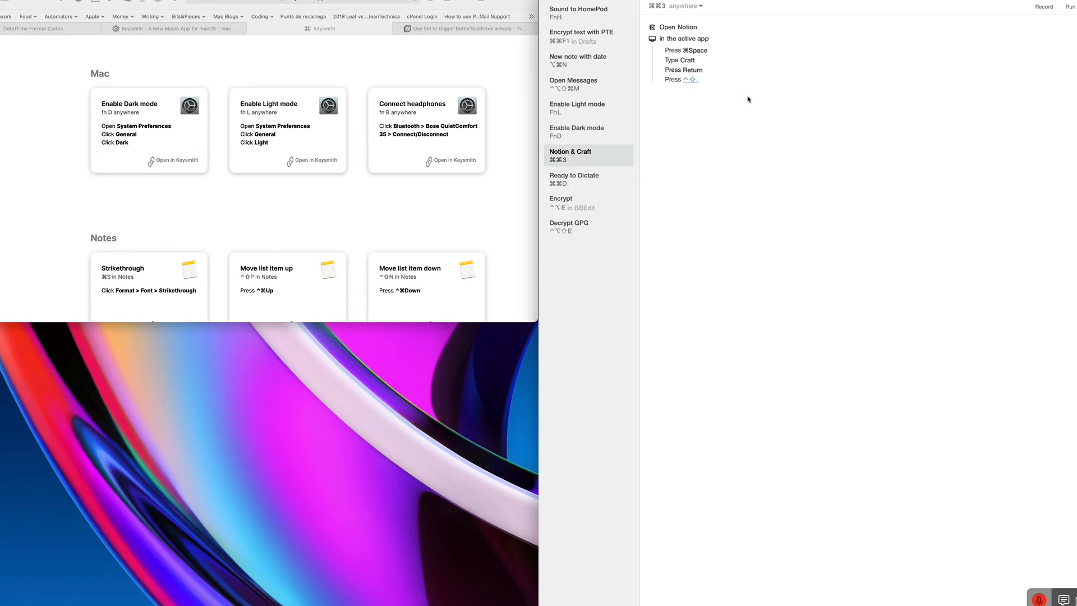
mouse_move(758, 109)
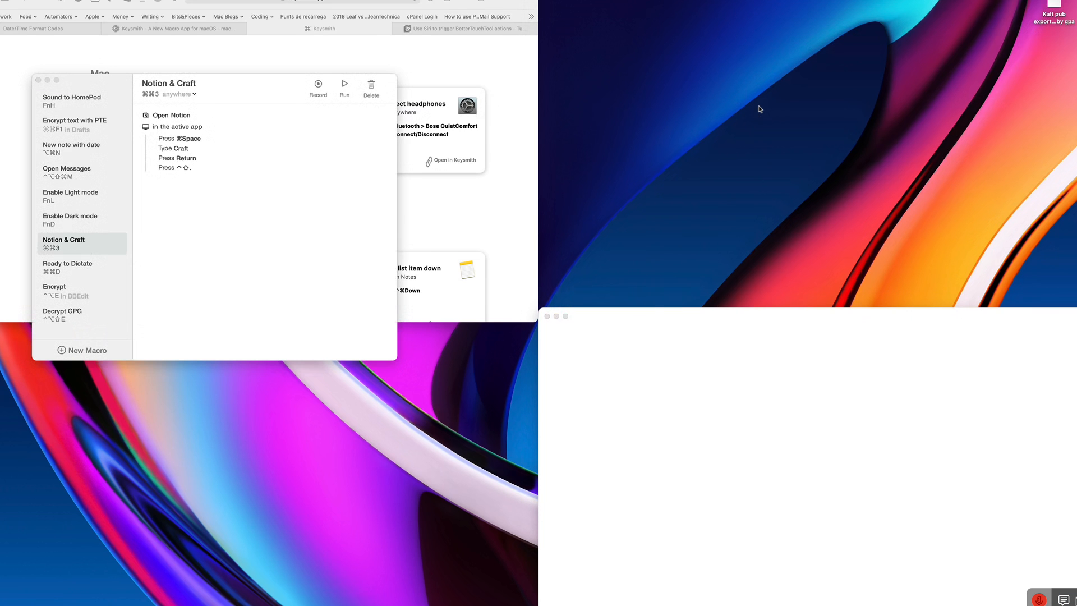
Step: Show the Notion & Craft macro that opens Notion, presses ⌘Space, types Craft and Return
left_click(344, 87)
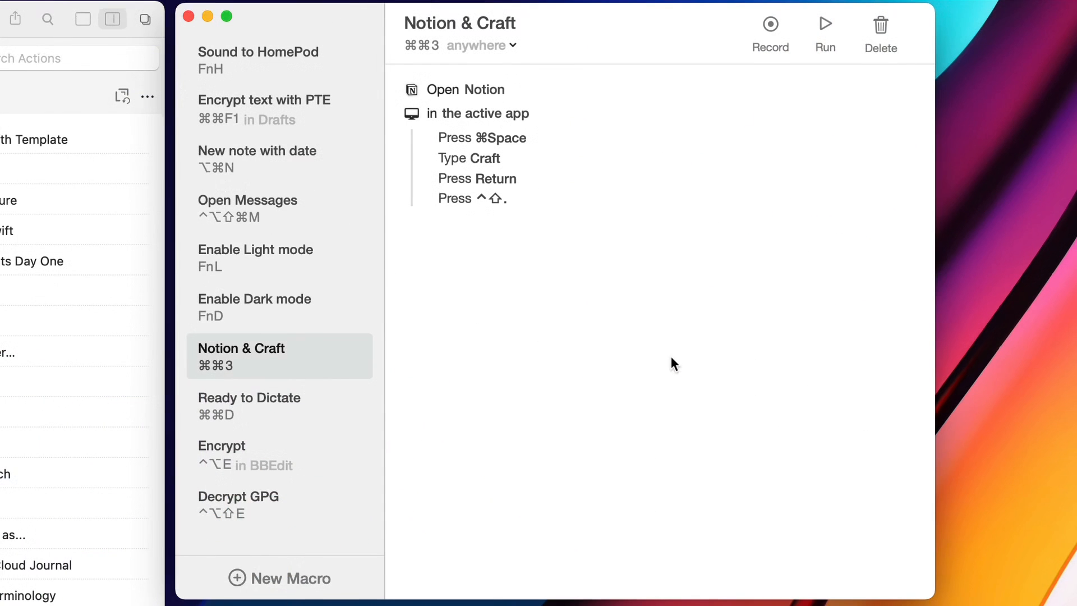
mouse_move(411, 485)
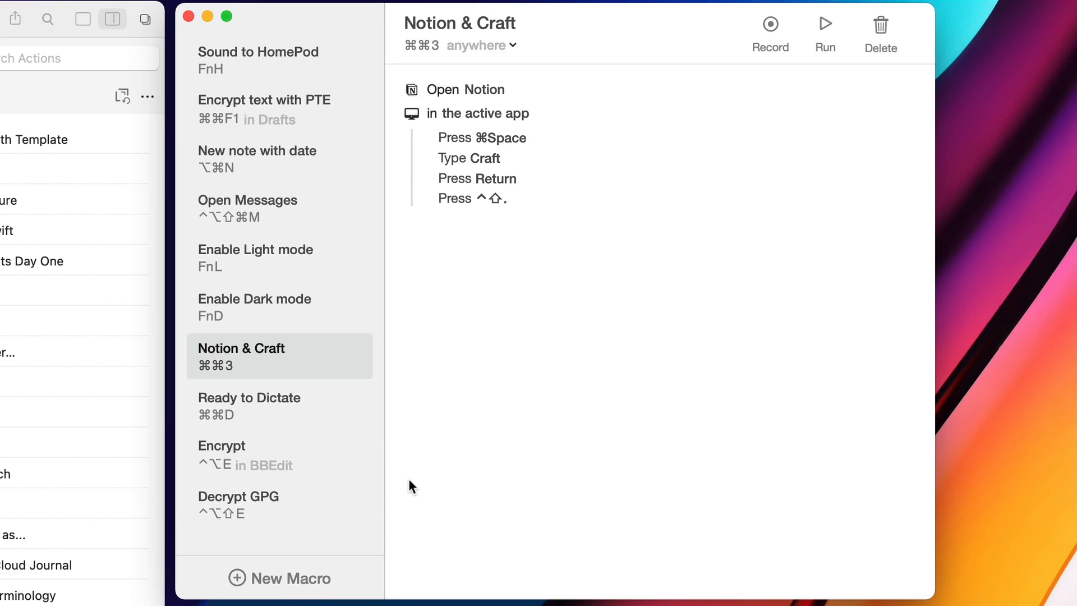
left_click(278, 159)
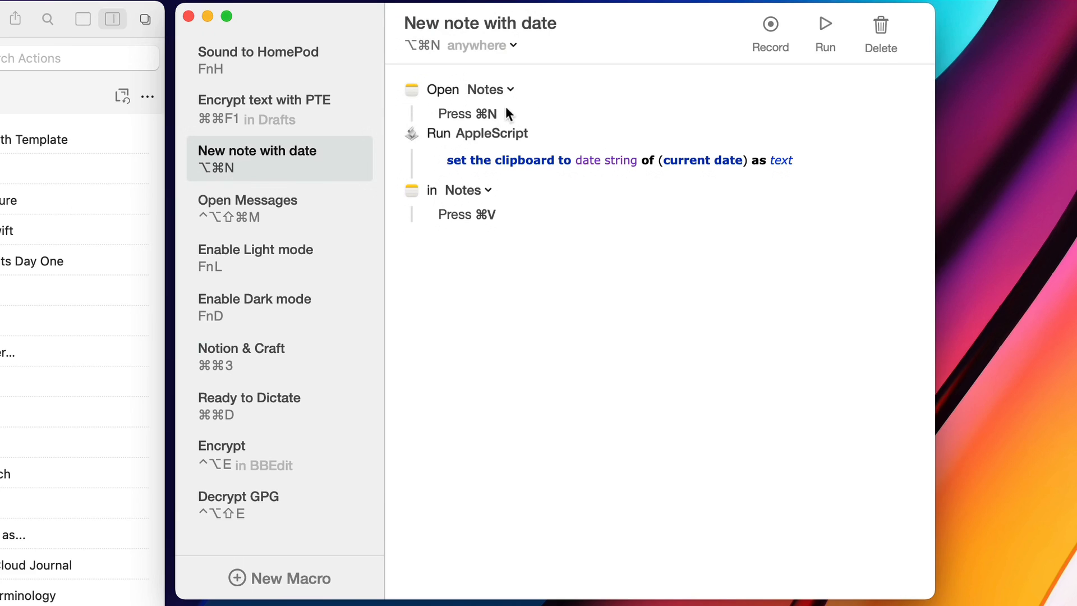
mouse_move(573, 130)
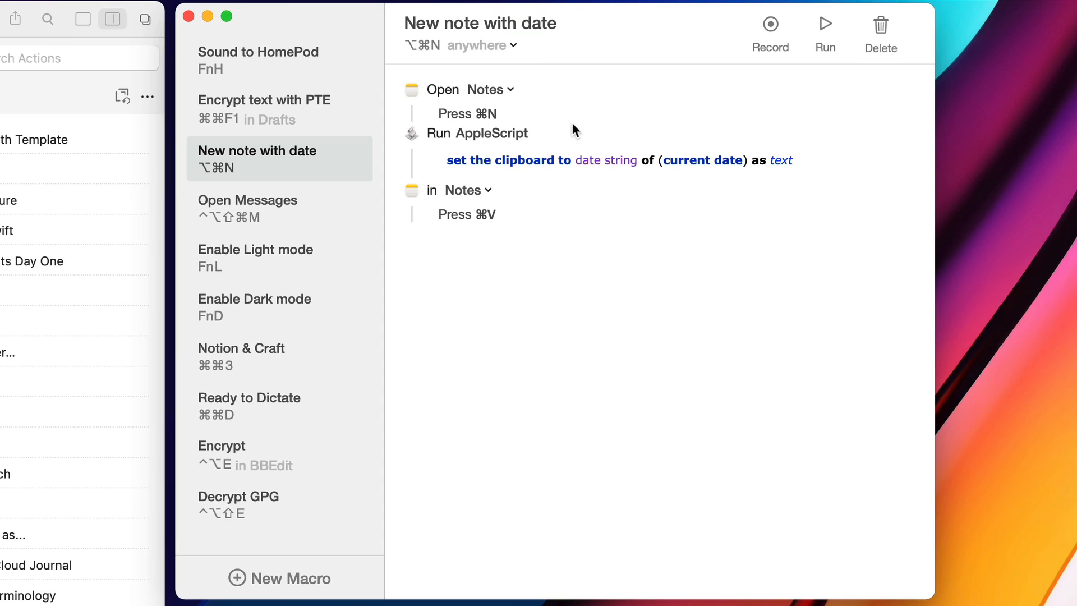
mouse_move(498, 182)
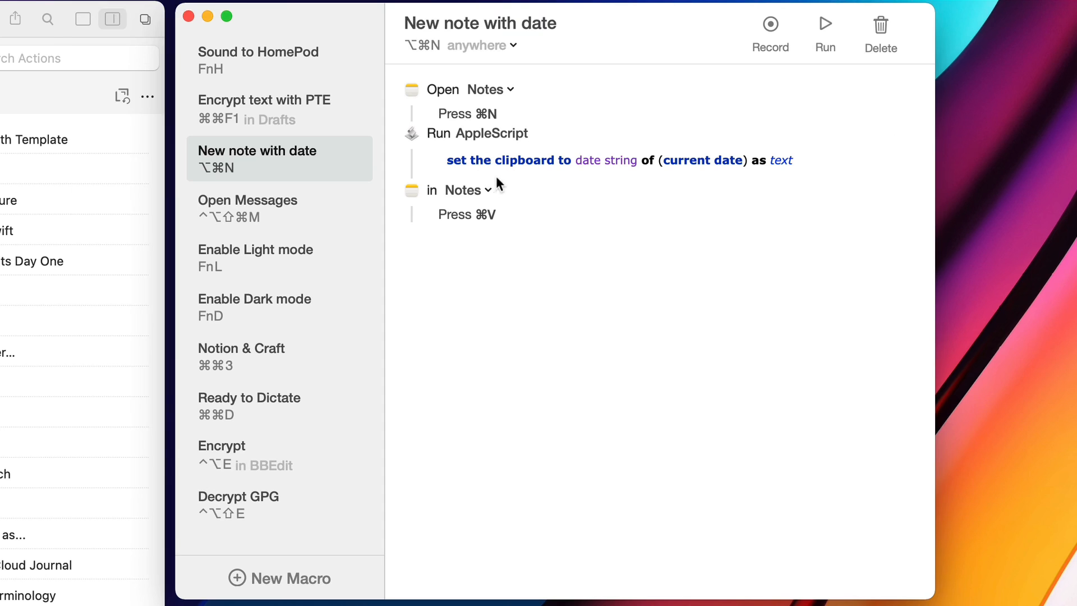
mouse_move(588, 184)
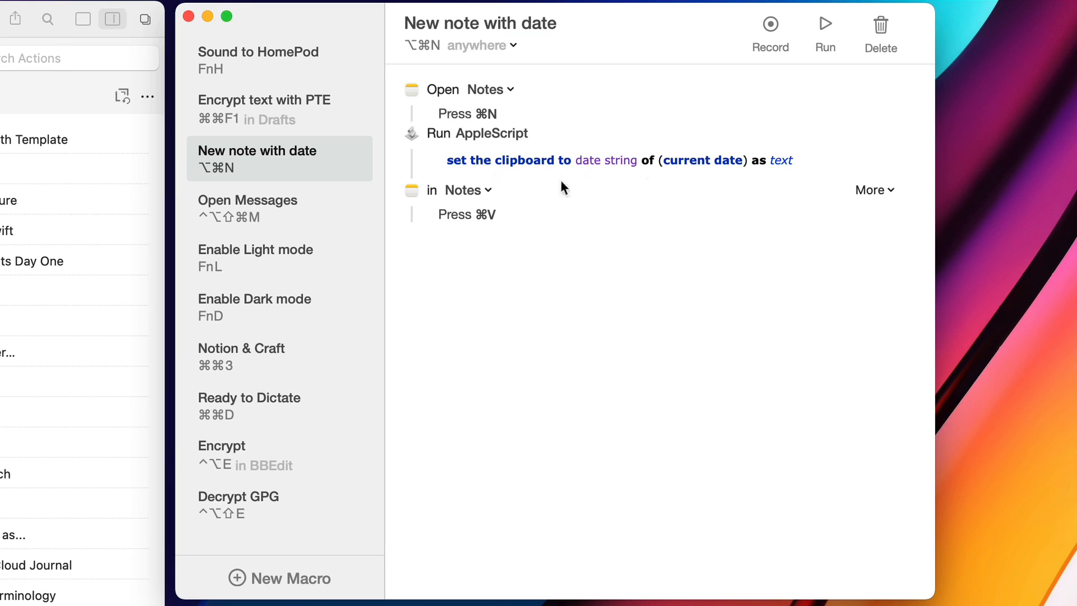
mouse_move(691, 306)
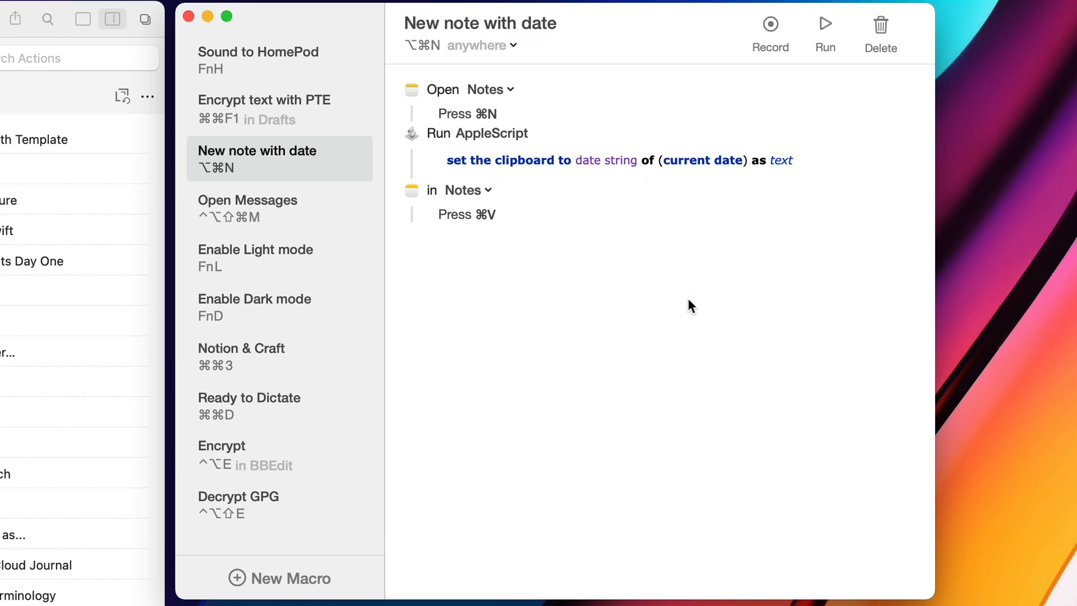
mouse_move(583, 327)
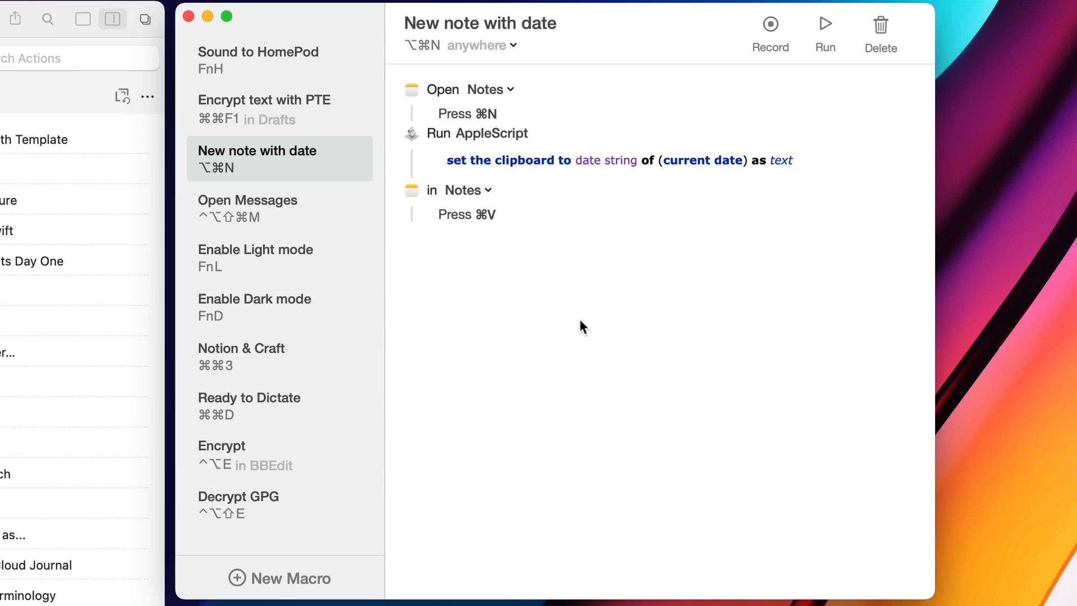
Step: Run the New note with date macro, creating a note titled Thursday 10 December 2020
left_click(826, 25)
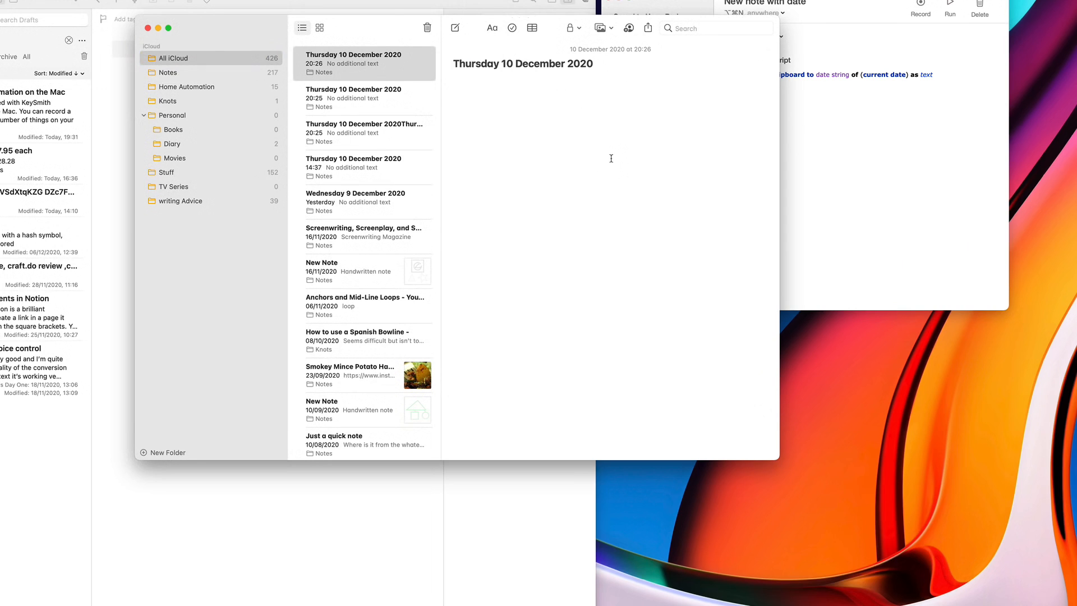
mouse_move(627, 88)
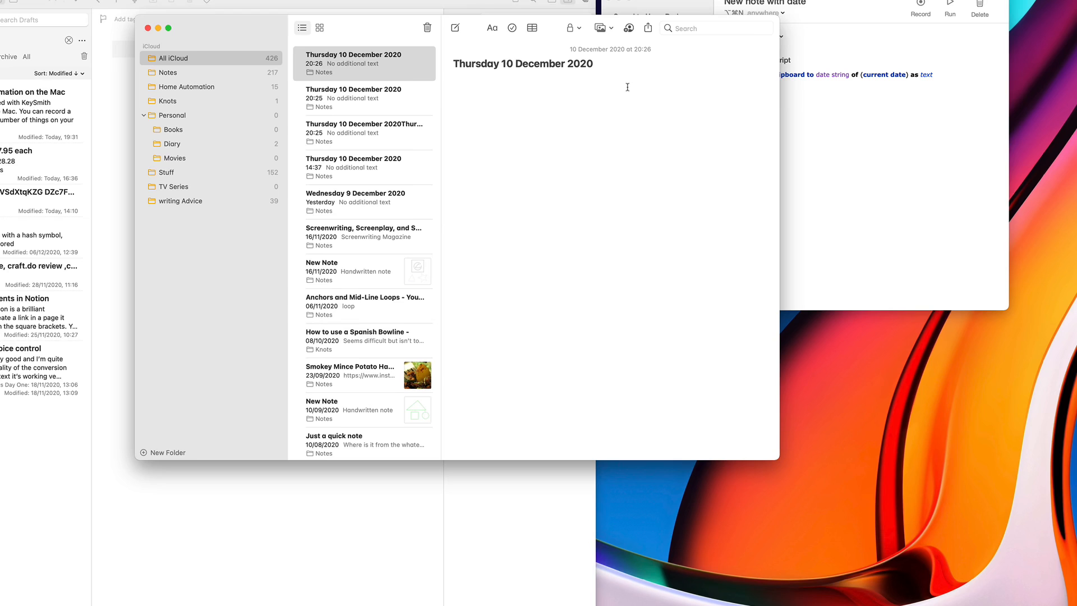
left_click(454, 82)
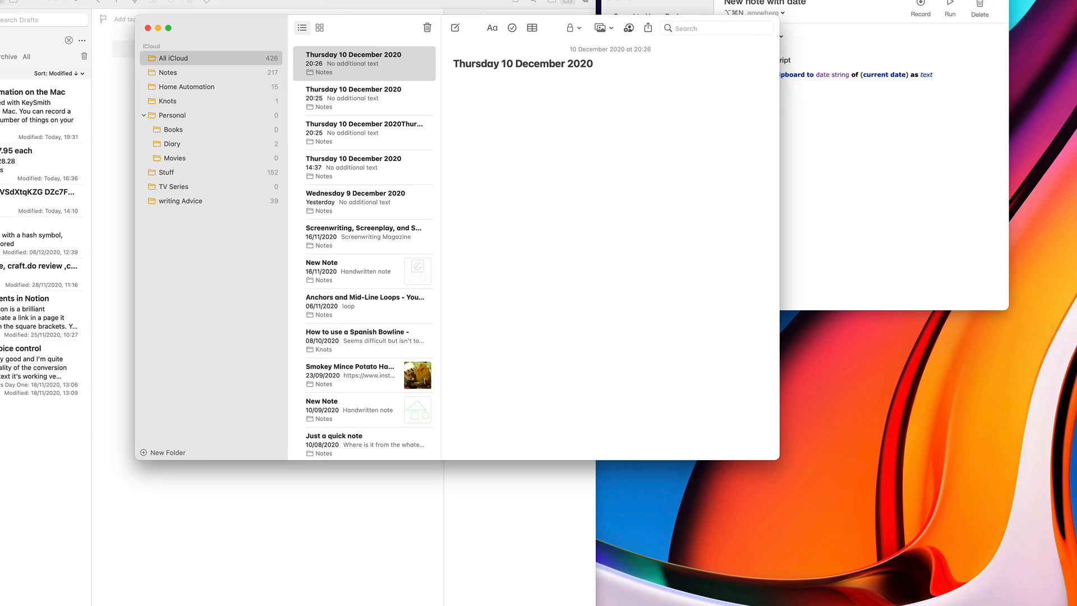
left_click(455, 83)
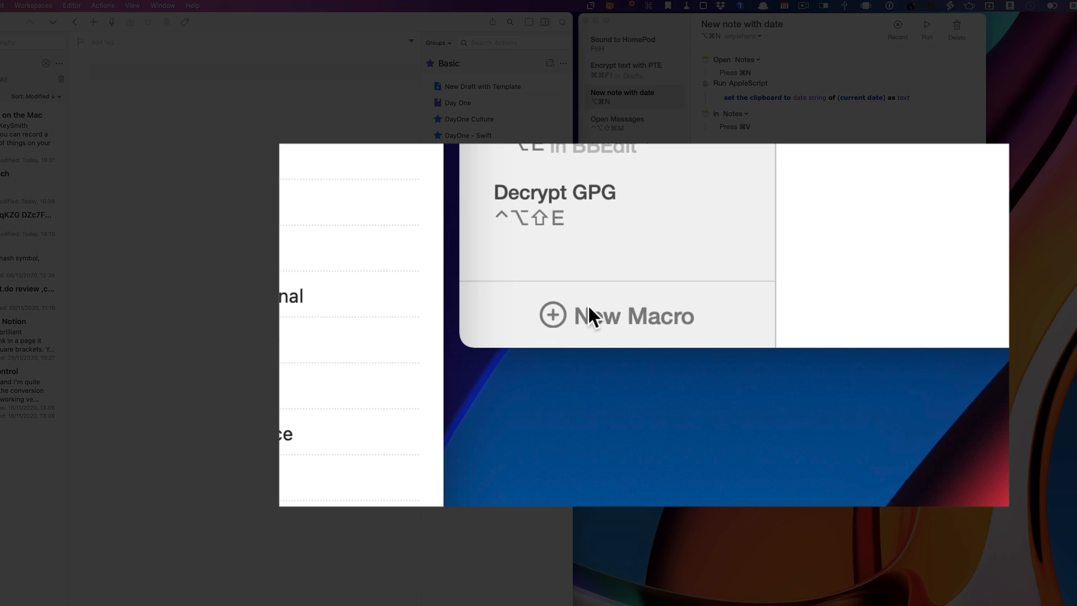
Step: Record a new macro that launches Drafts via Spotlight 'draf' and captures several keystrokes
left_click(616, 316)
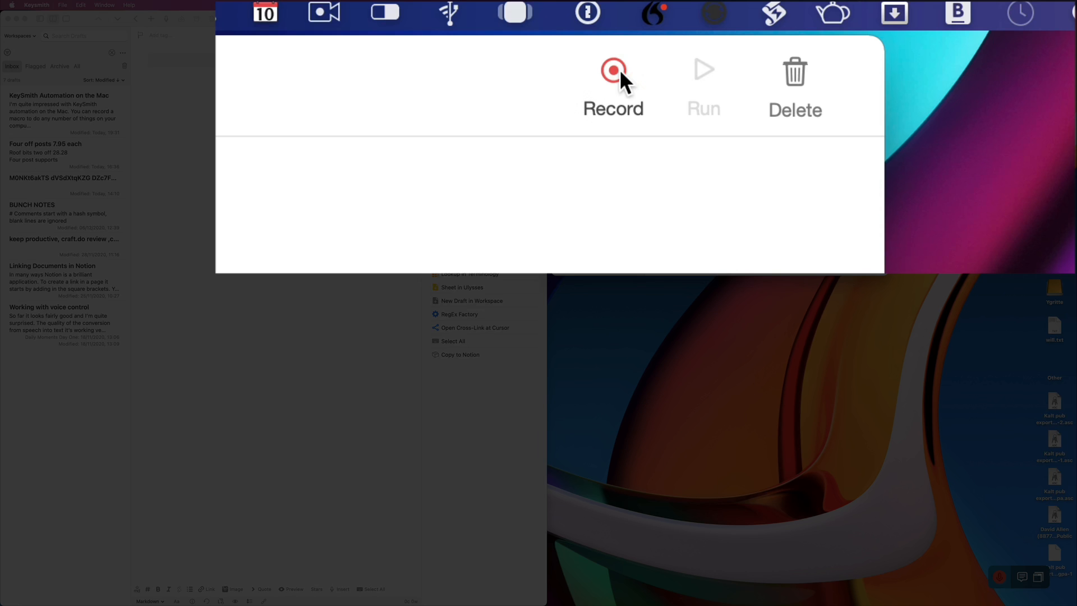
left_click(612, 70)
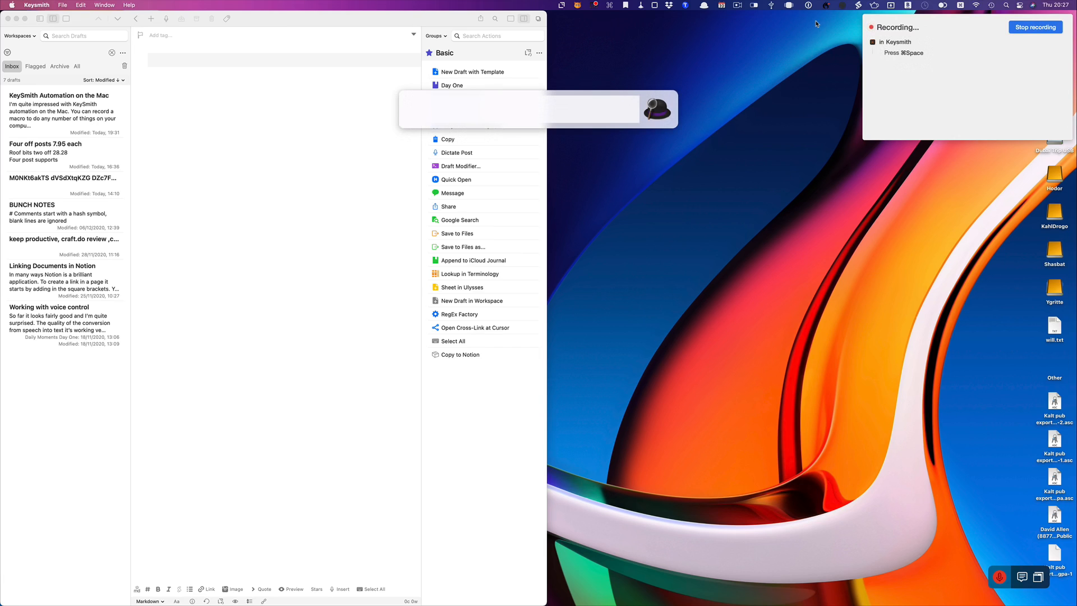
type("draf")
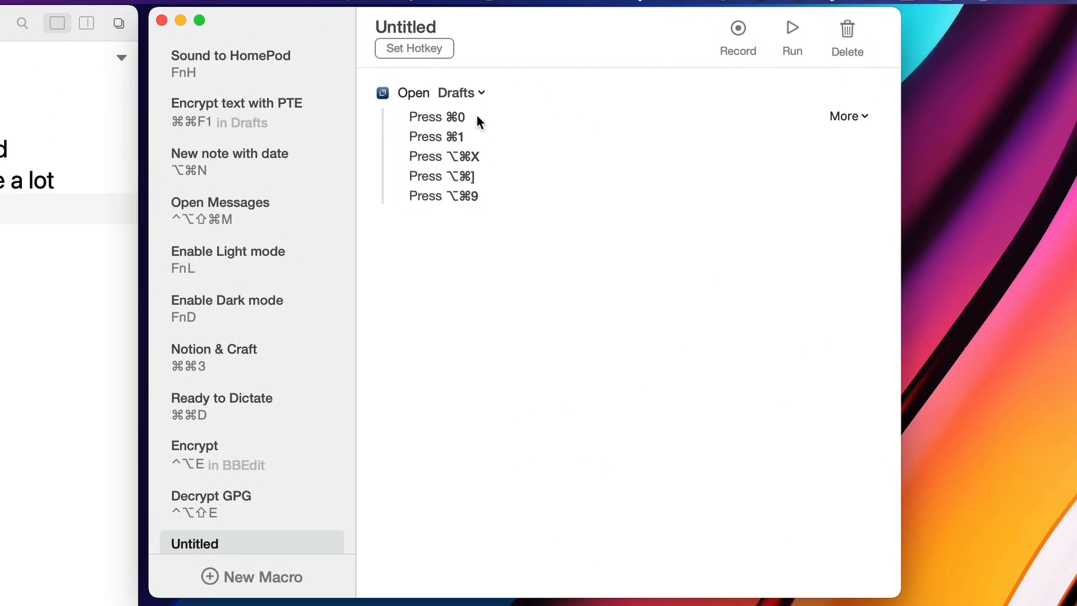
mouse_move(473, 124)
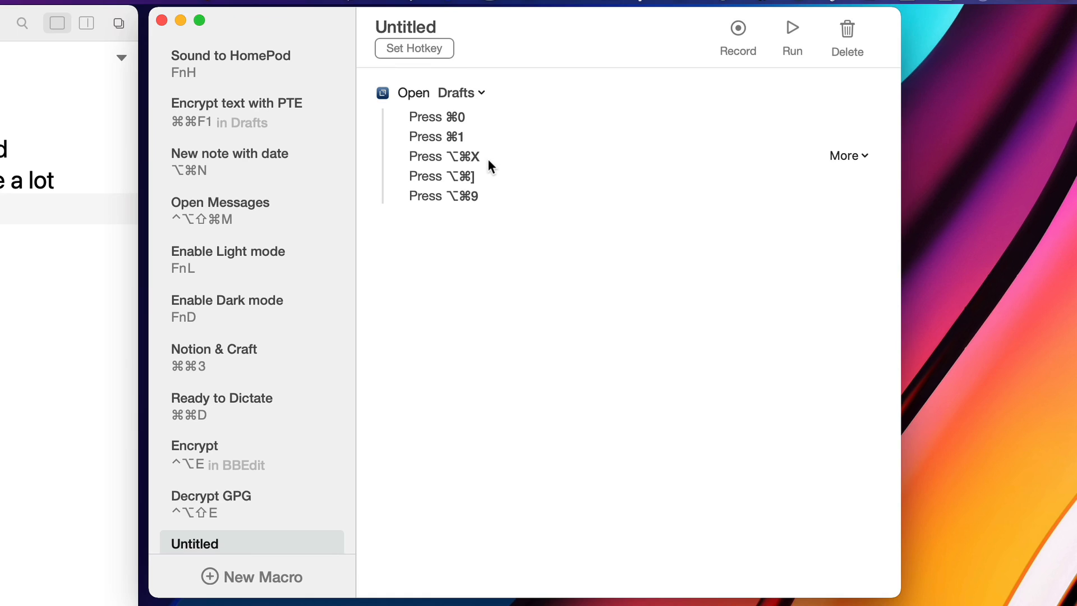
Step: Delete the unwanted trailing key-press steps, leaving Drafts opening plus ⌘0, ⌘1 and ⌥⌘X
left_click(848, 155)
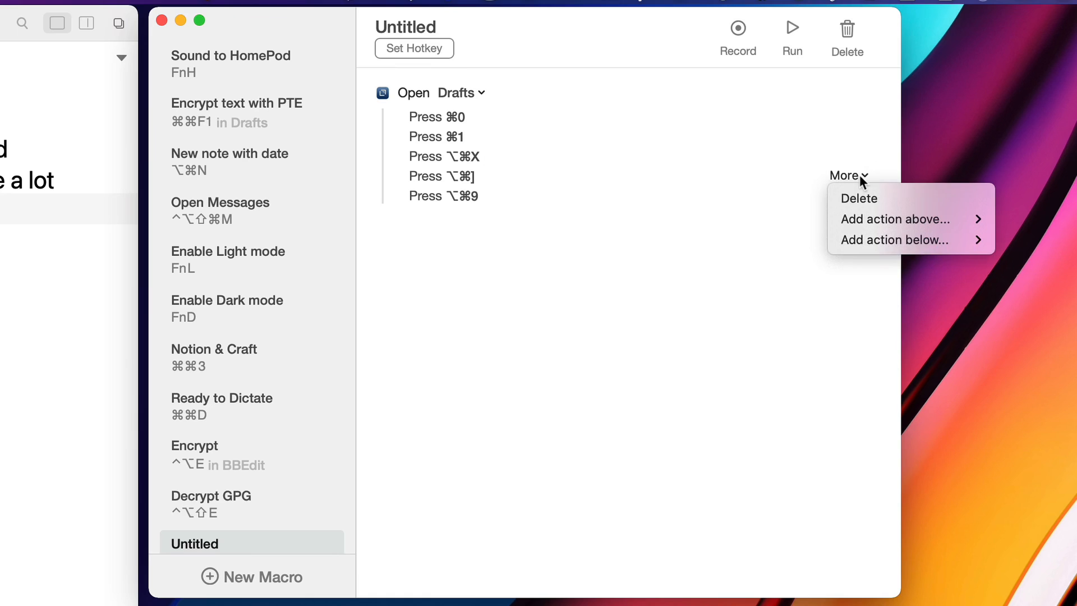
left_click(859, 197)
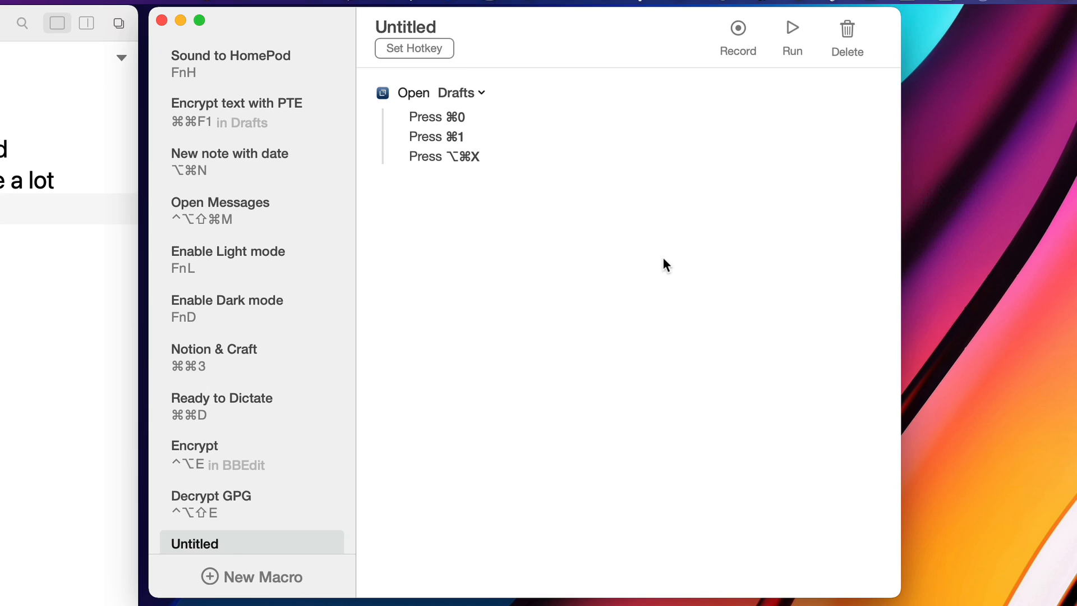
mouse_move(547, 214)
type("Drafty")
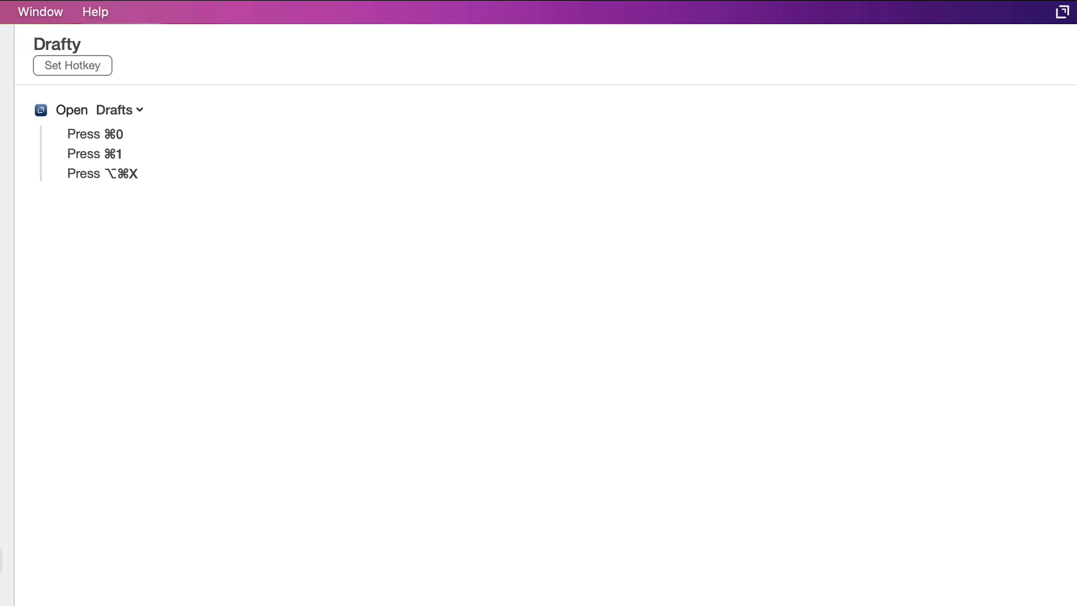
Step: Assign the Drafty macro a global ⌘-based hotkey
left_click(72, 66)
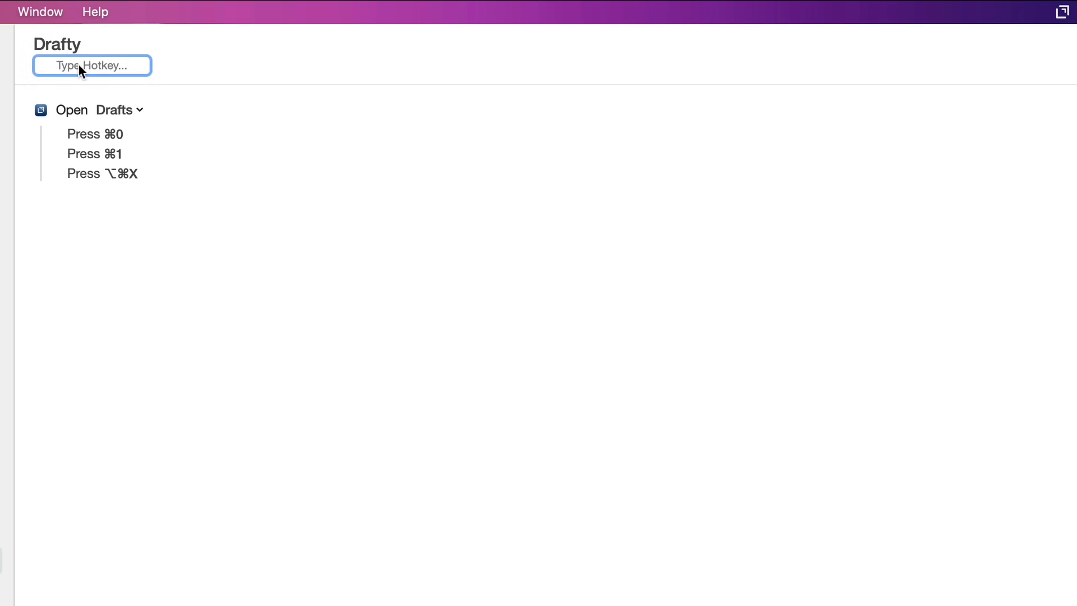
key("cmd")
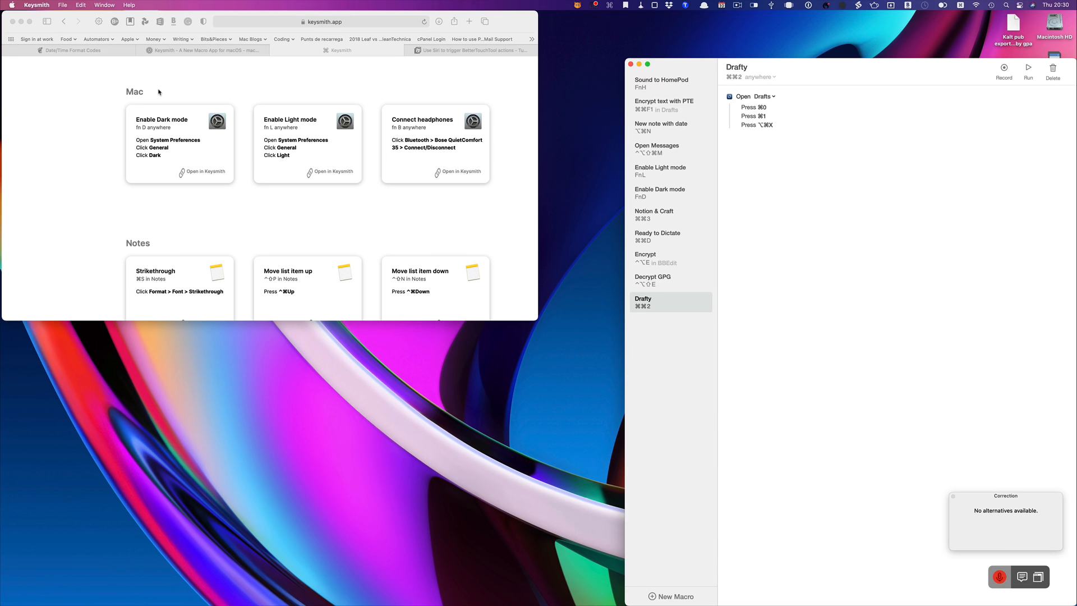
left_click(1028, 67)
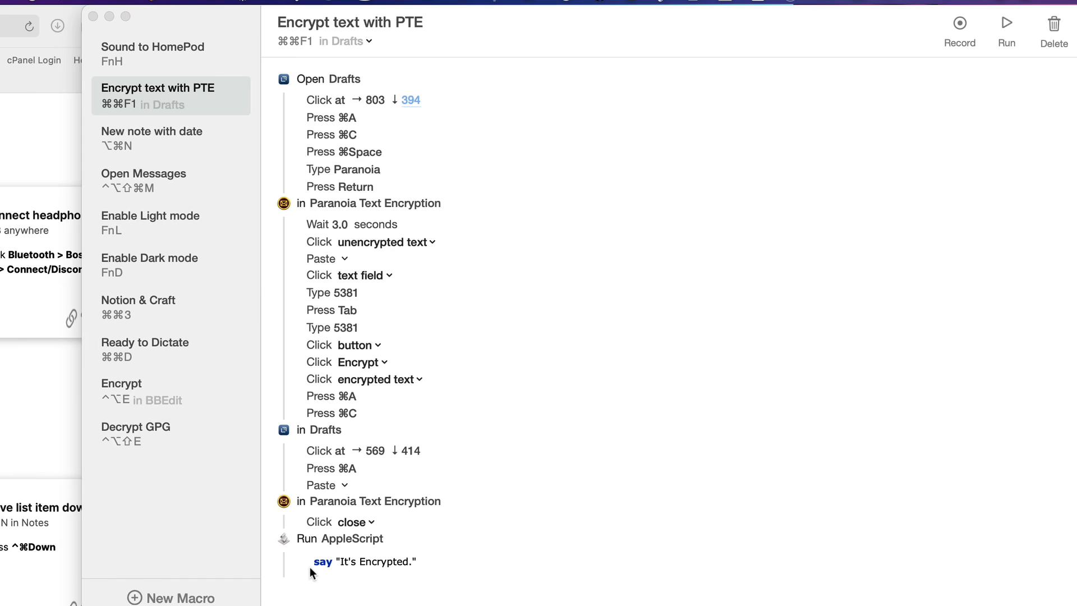
mouse_move(350, 89)
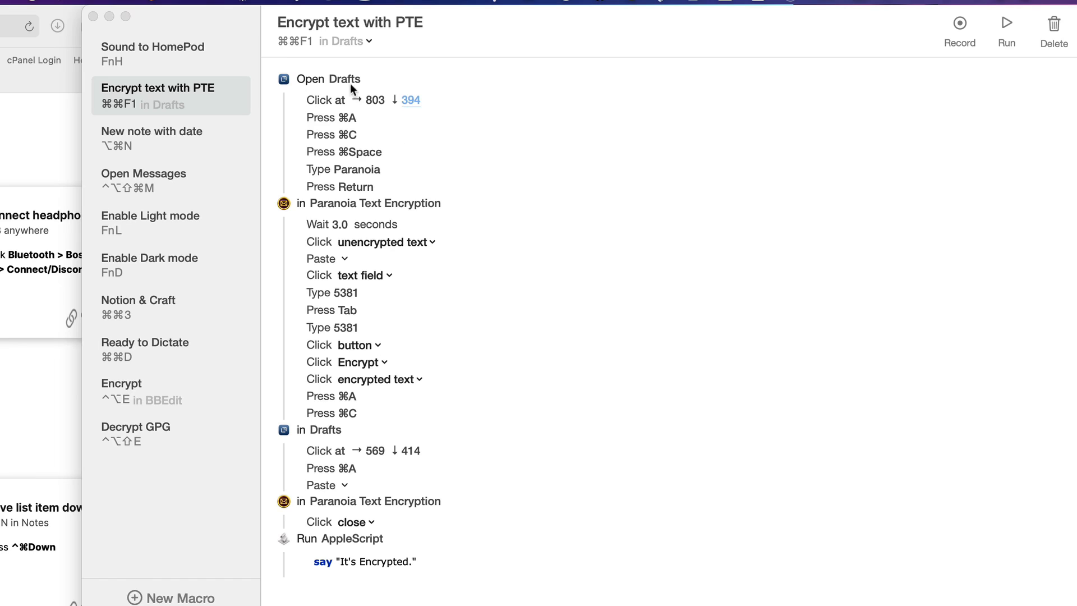
mouse_move(202, 110)
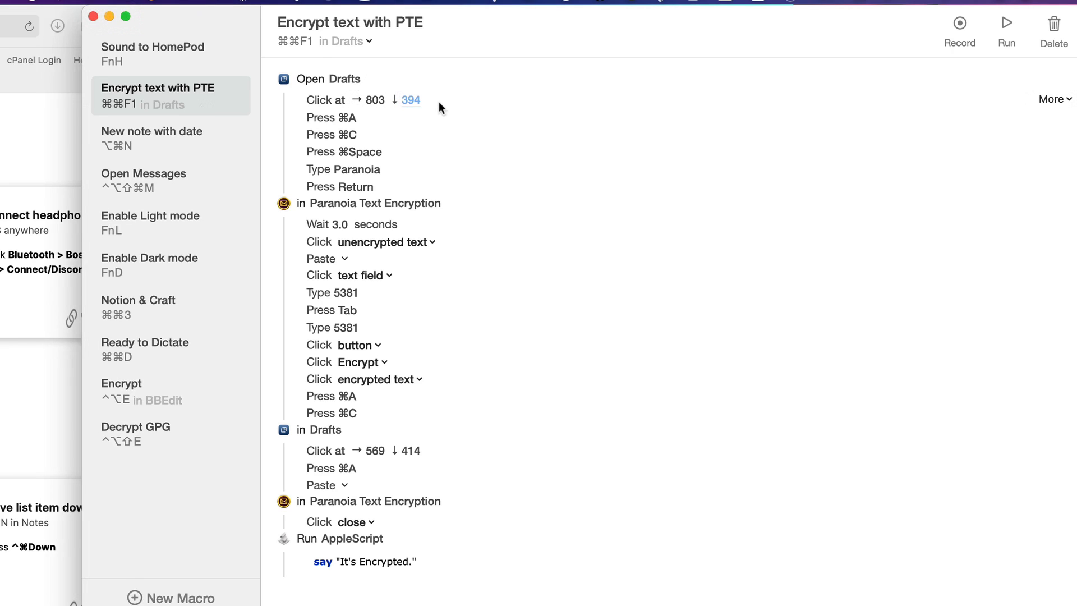
mouse_move(453, 101)
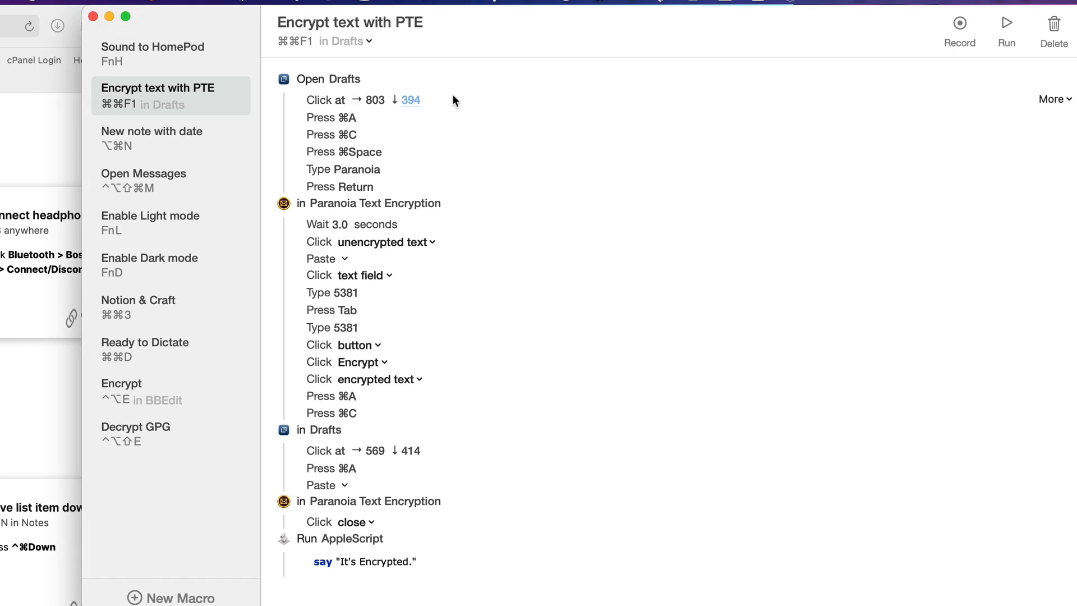
mouse_move(386, 124)
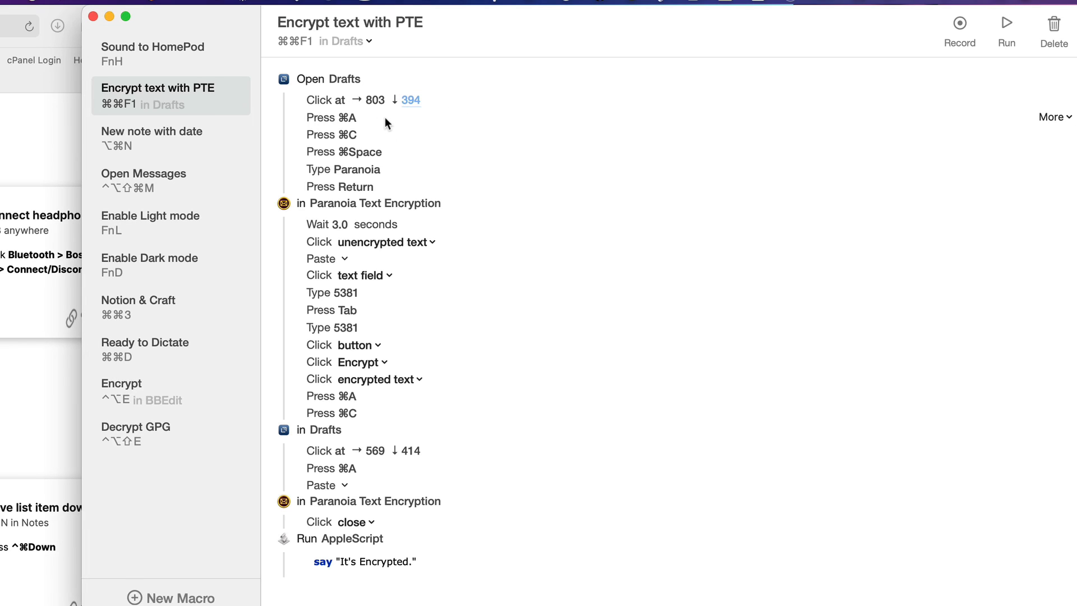
mouse_move(359, 125)
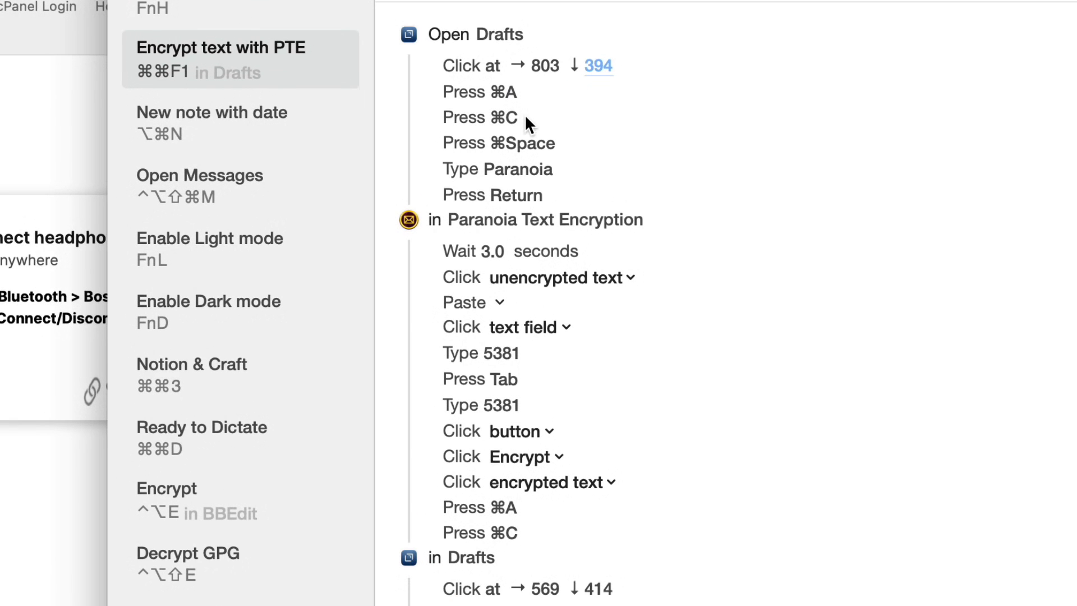
mouse_move(590, 151)
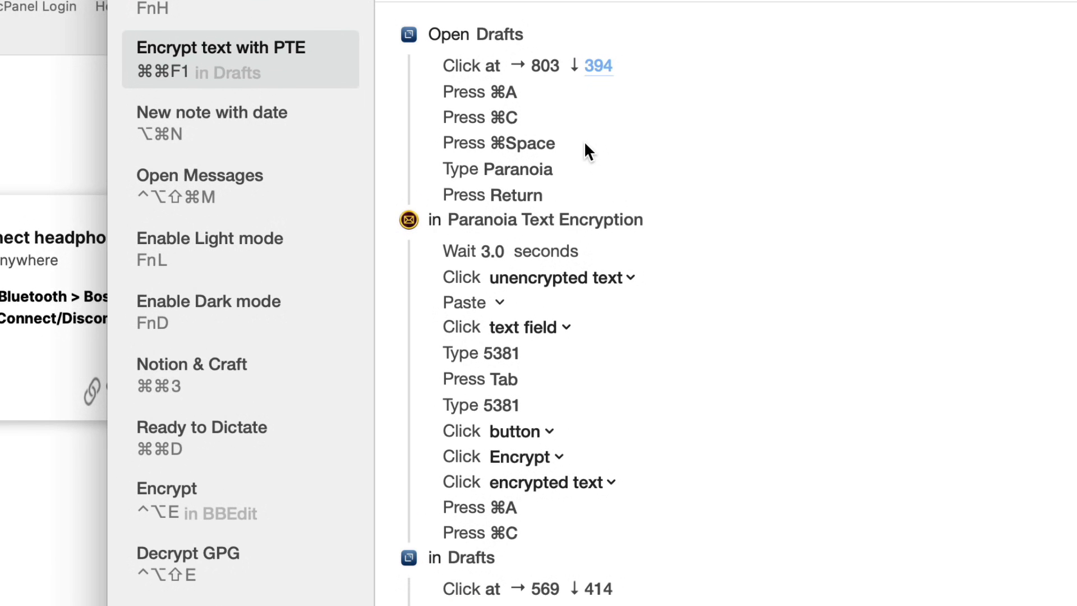
mouse_move(577, 145)
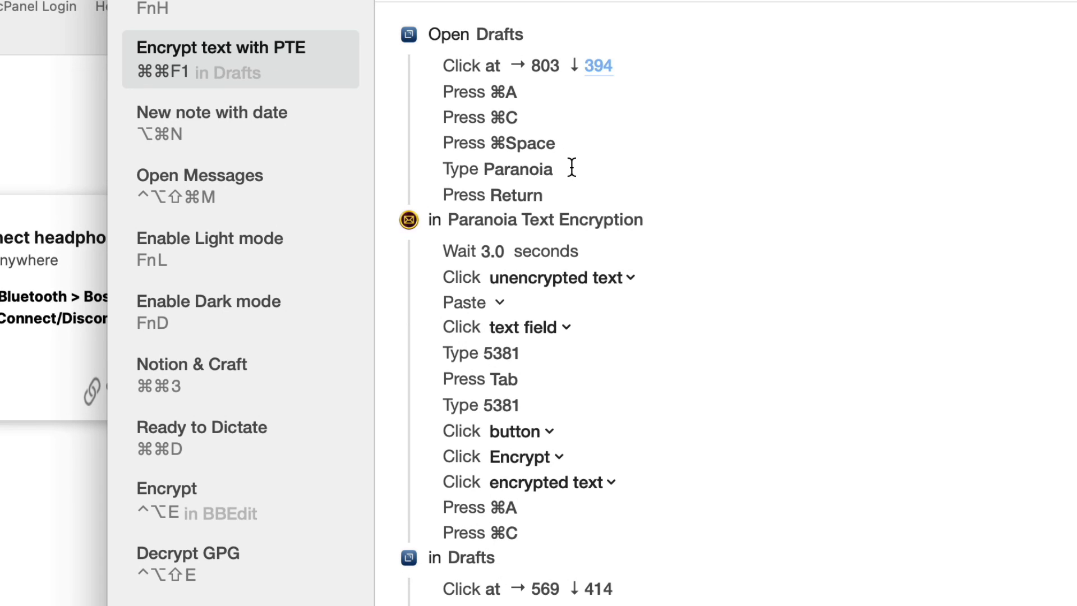
mouse_move(551, 200)
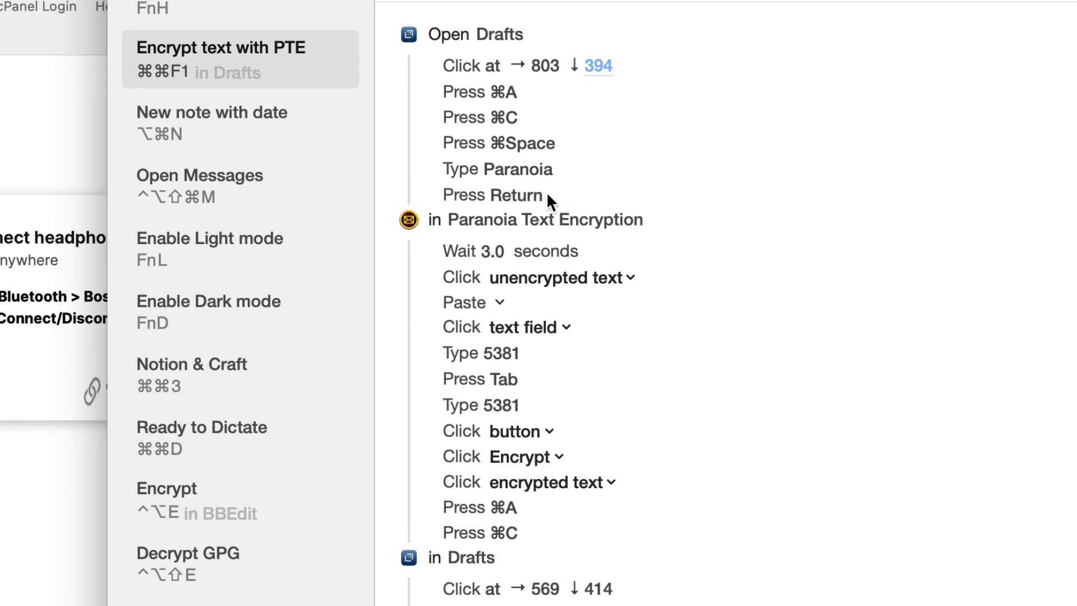
mouse_move(564, 202)
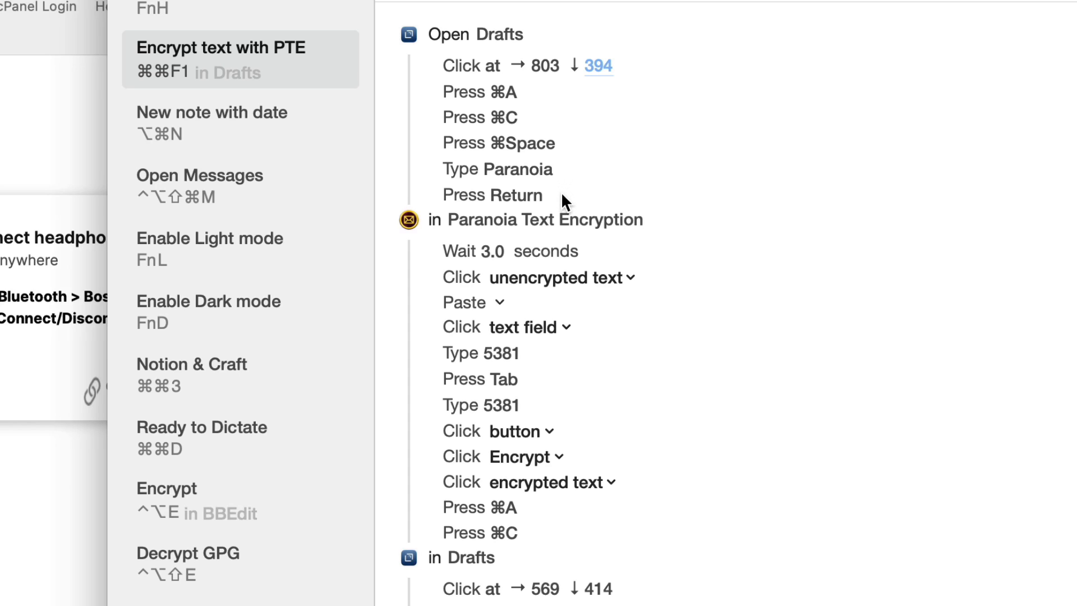
mouse_move(625, 292)
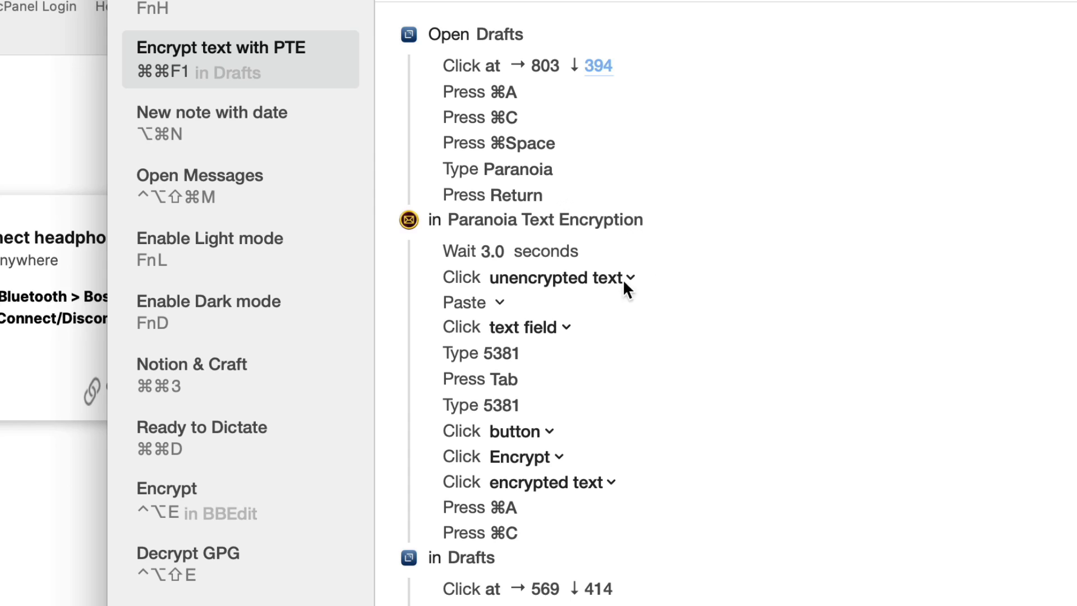
mouse_move(519, 264)
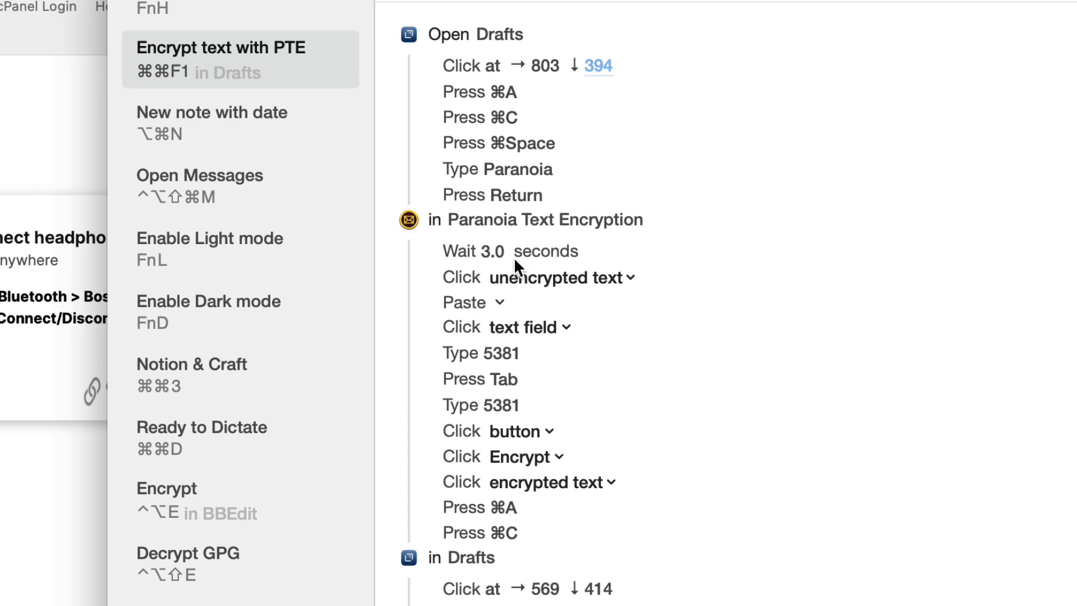
mouse_move(561, 259)
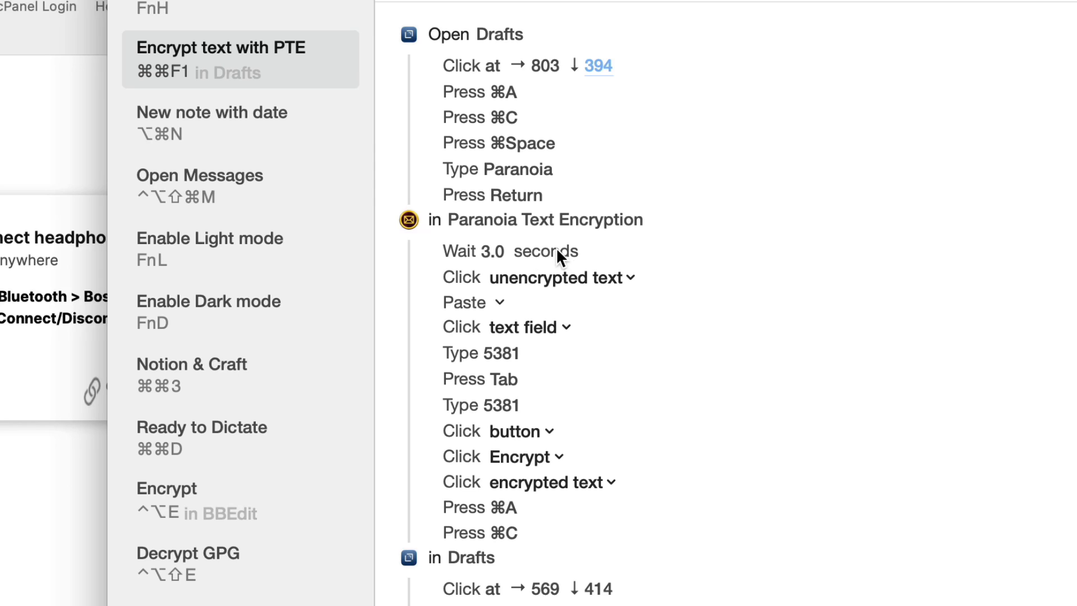
mouse_move(667, 284)
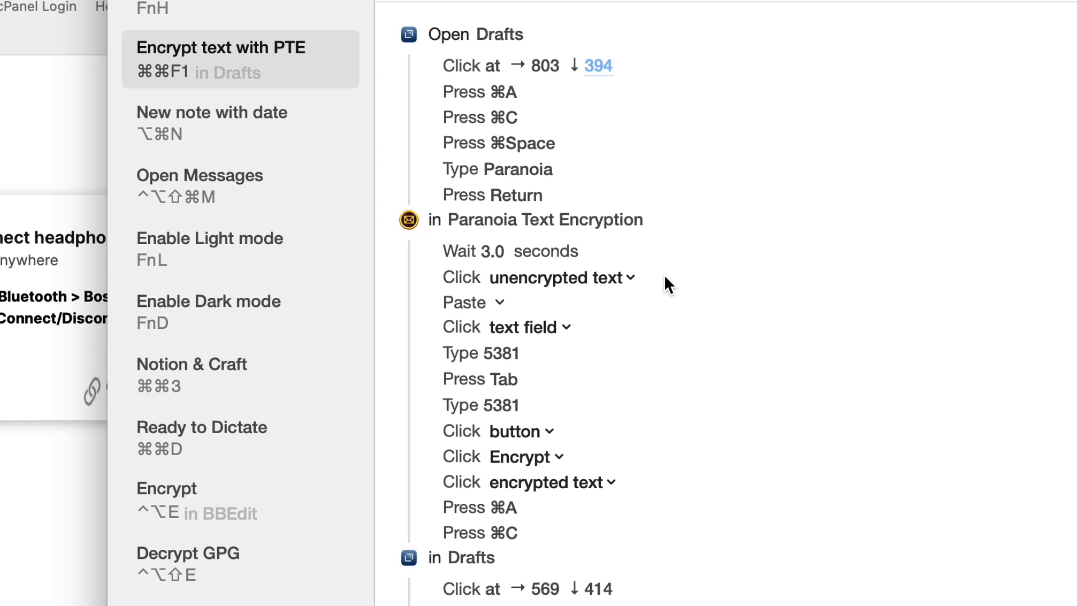
mouse_move(678, 287)
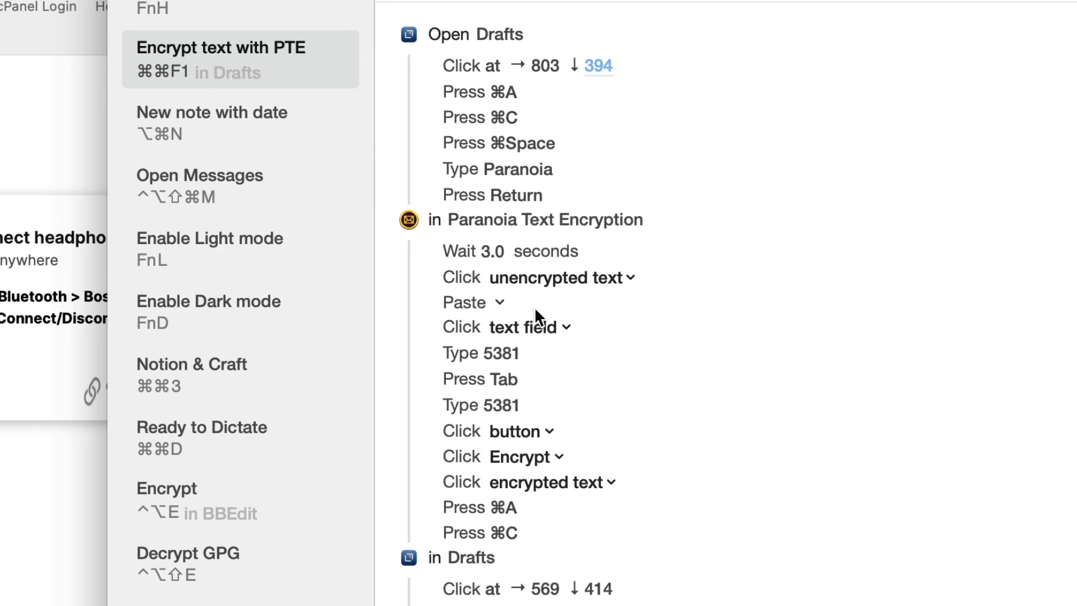
mouse_move(537, 303)
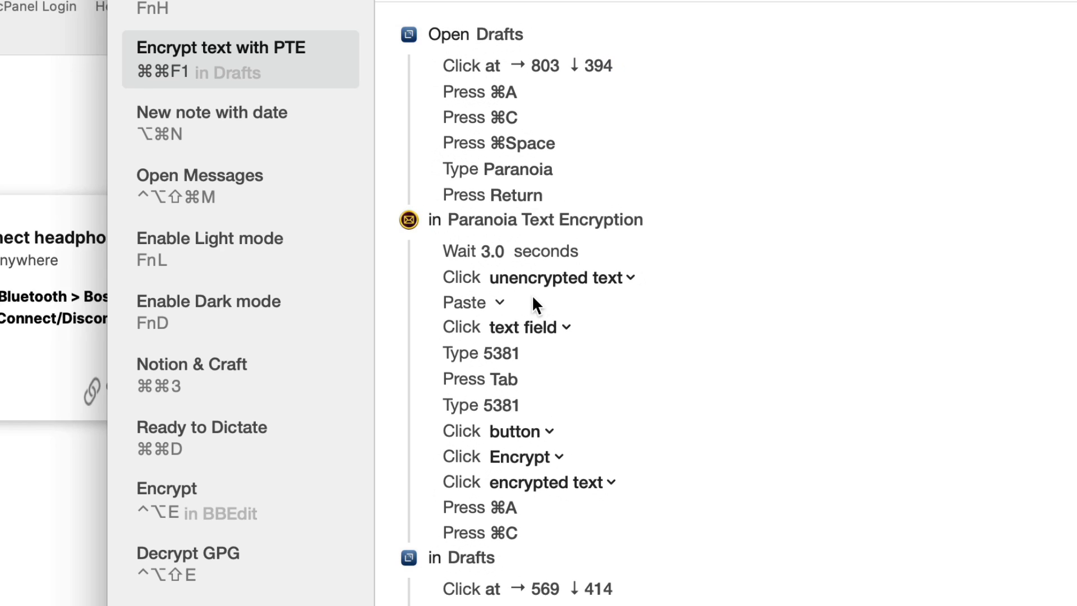
mouse_move(590, 336)
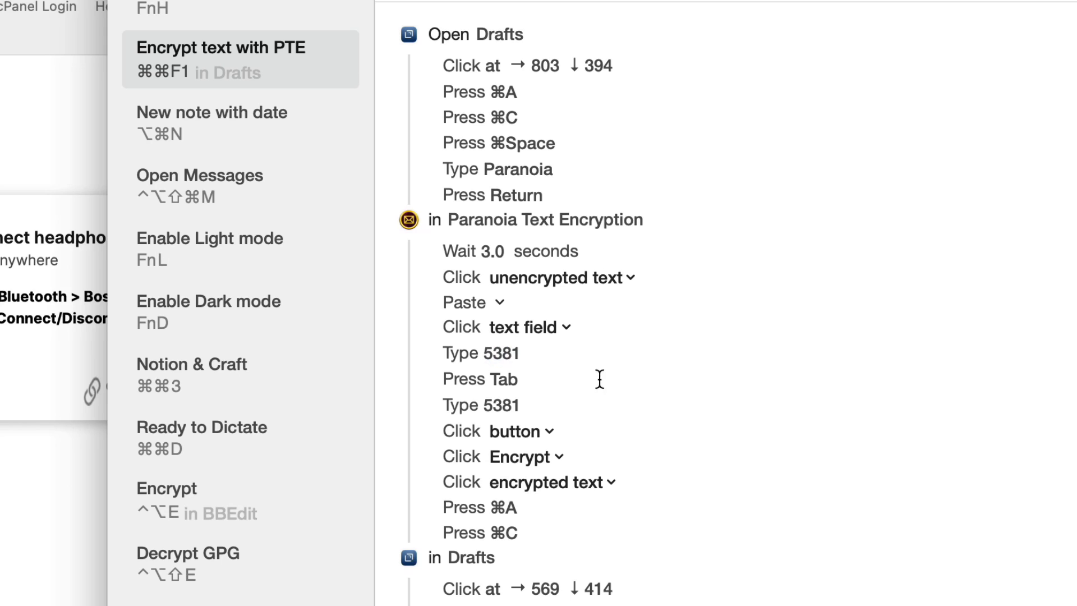
mouse_move(727, 367)
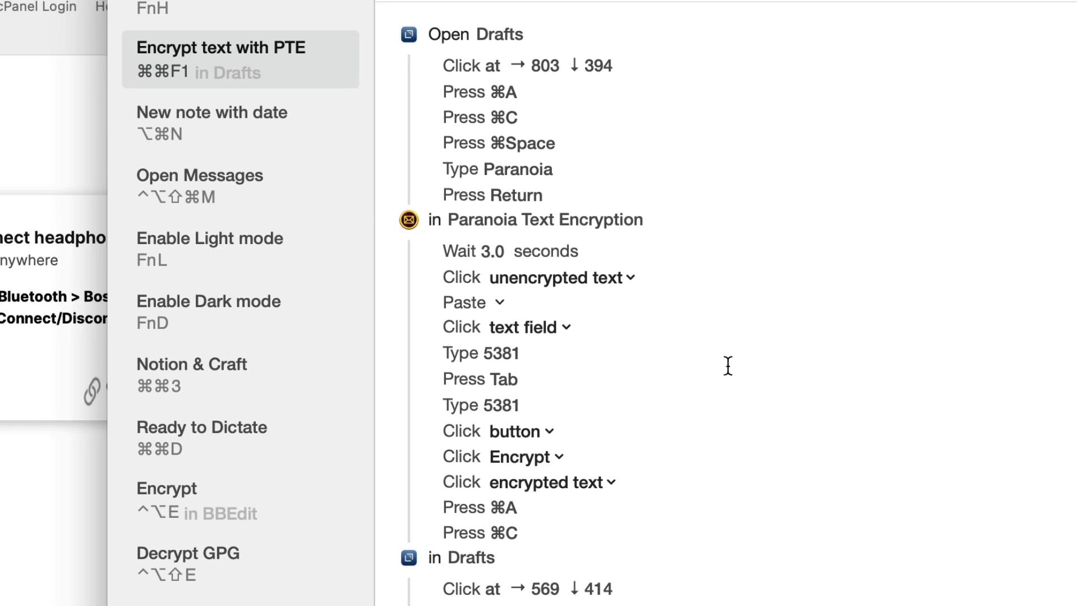
mouse_move(569, 359)
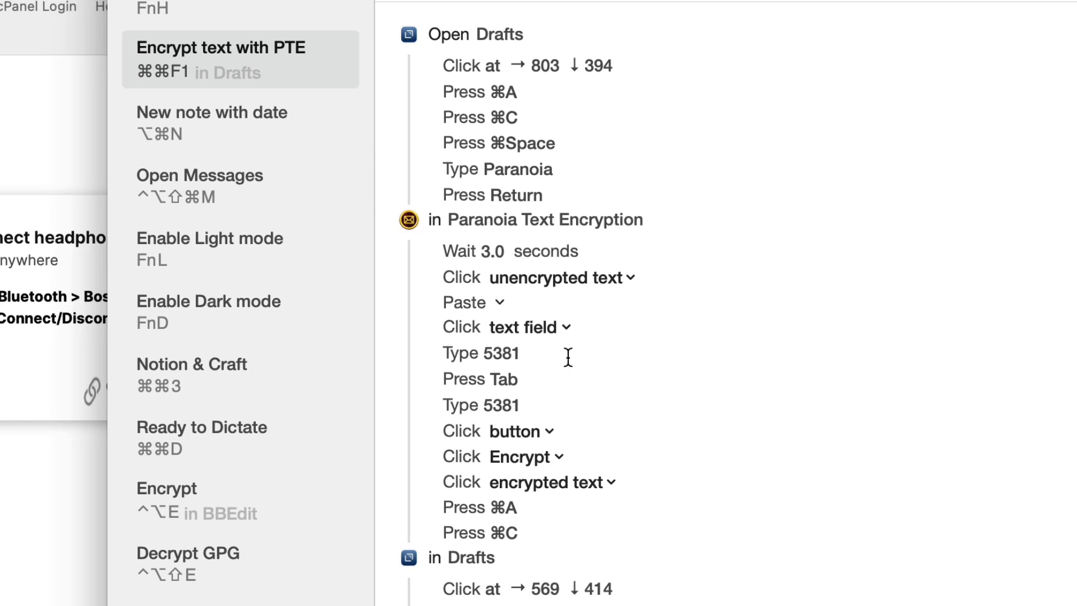
mouse_move(580, 443)
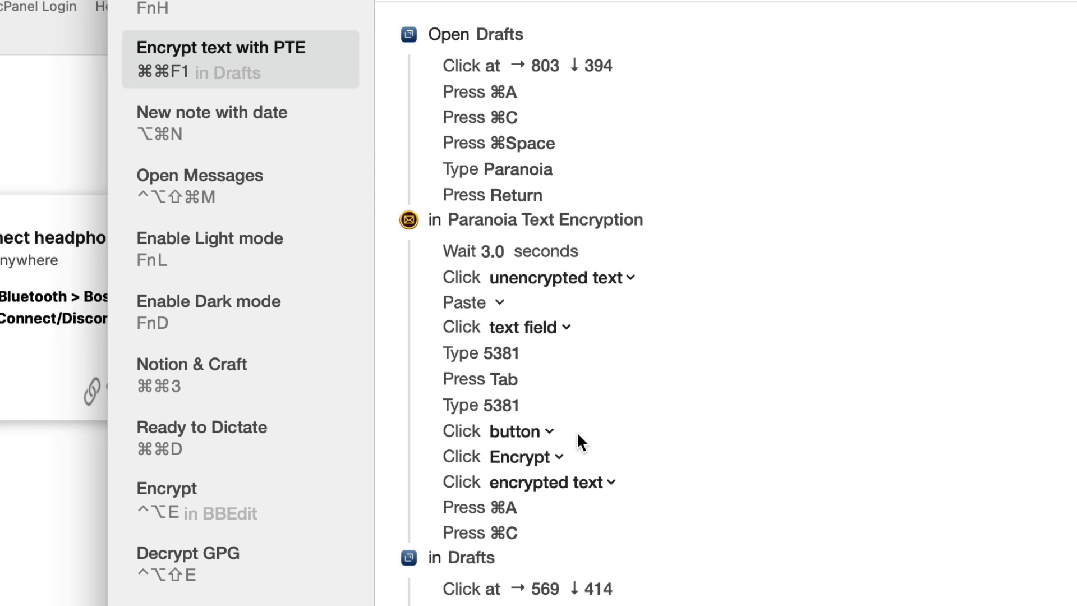
mouse_move(579, 461)
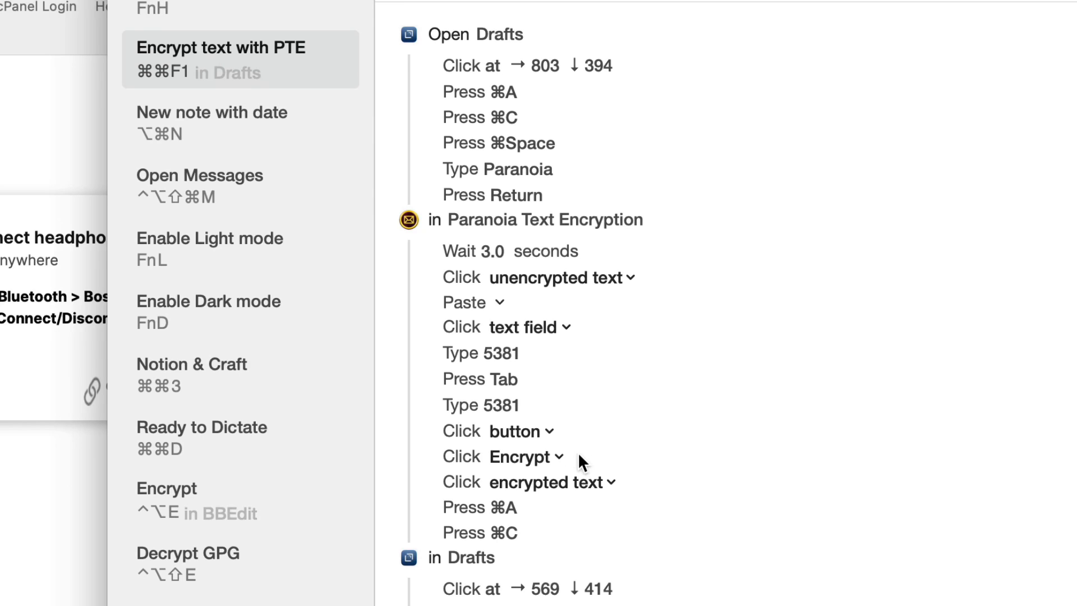
mouse_move(642, 491)
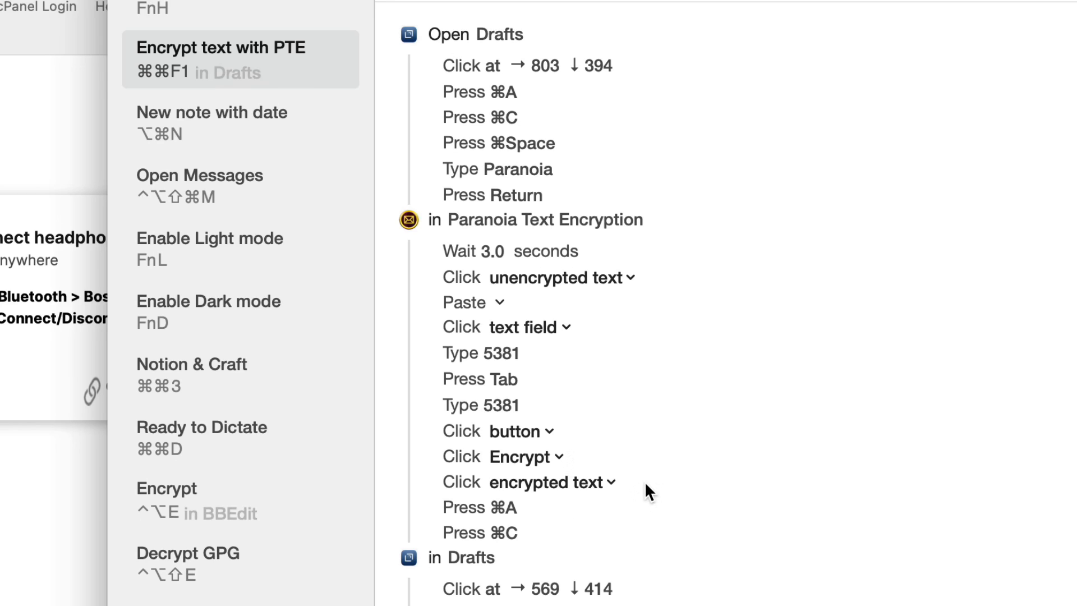
mouse_move(538, 519)
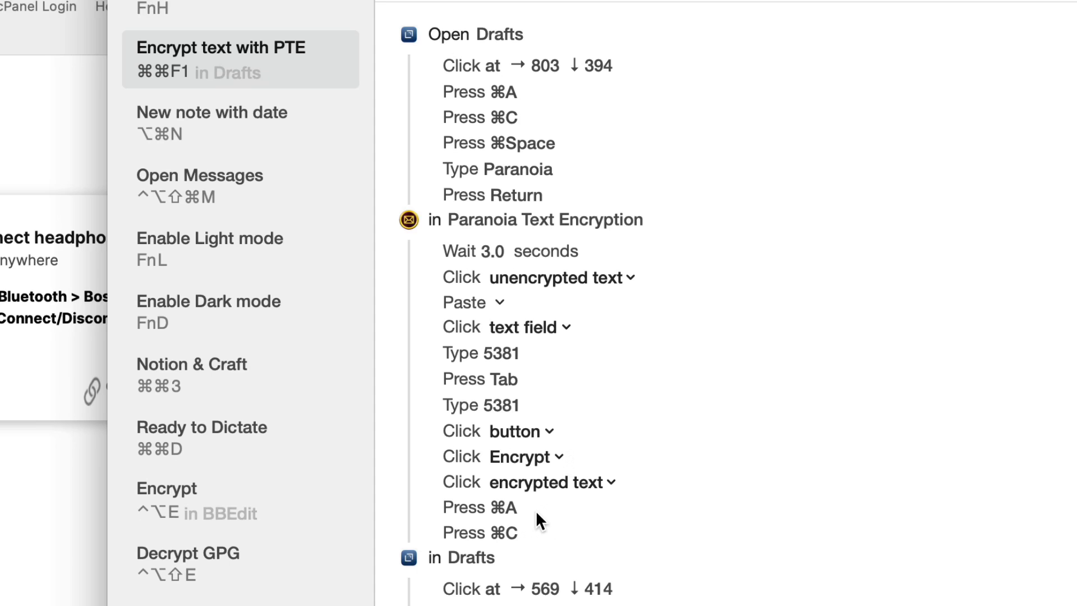
mouse_move(561, 576)
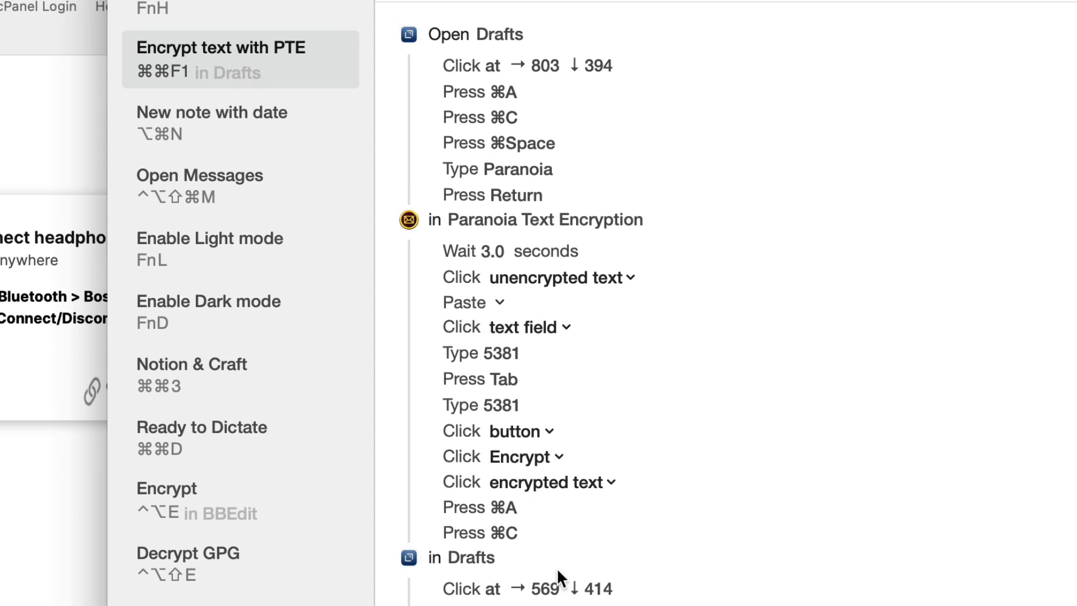
scroll("down", 3)
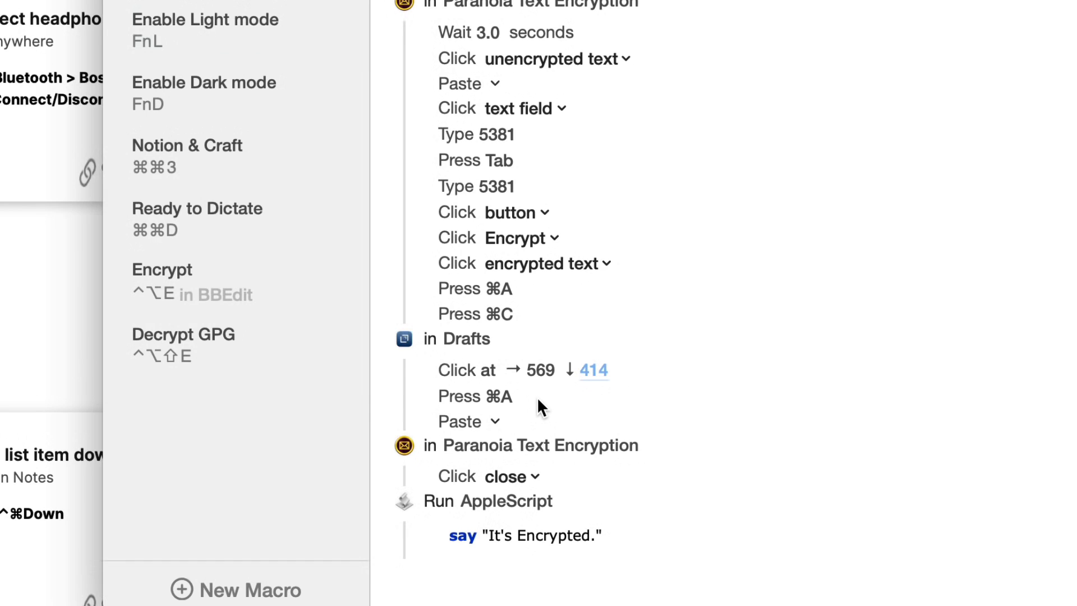
mouse_move(566, 397)
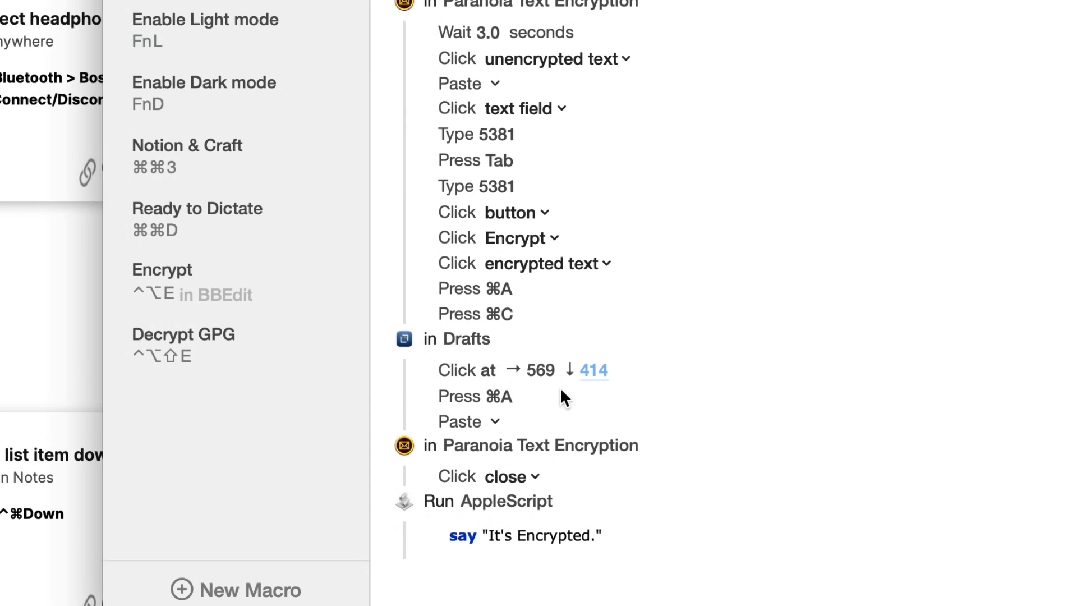
mouse_move(570, 406)
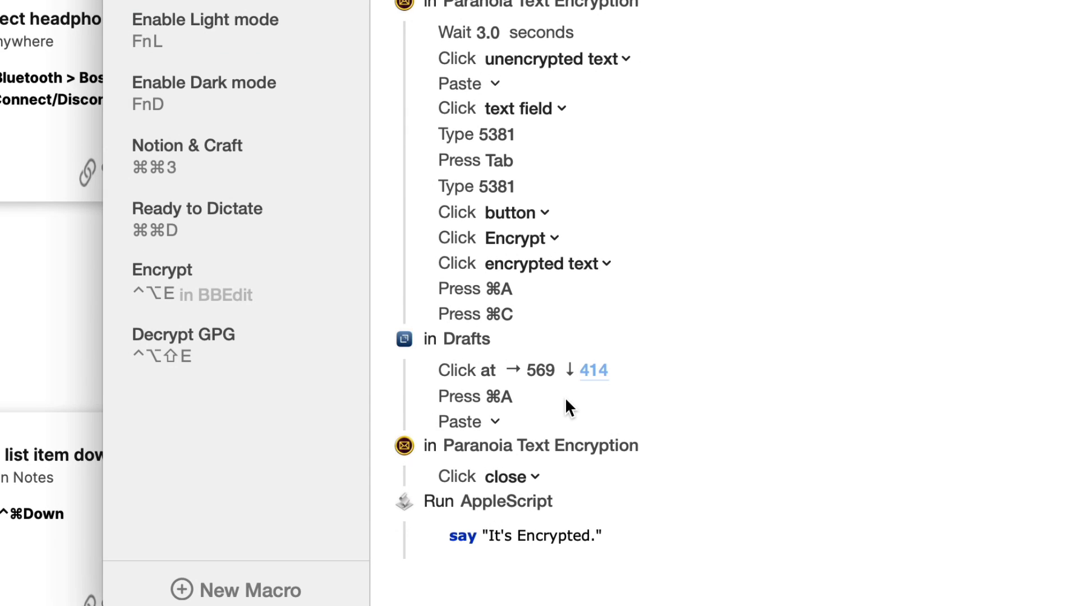
mouse_move(521, 436)
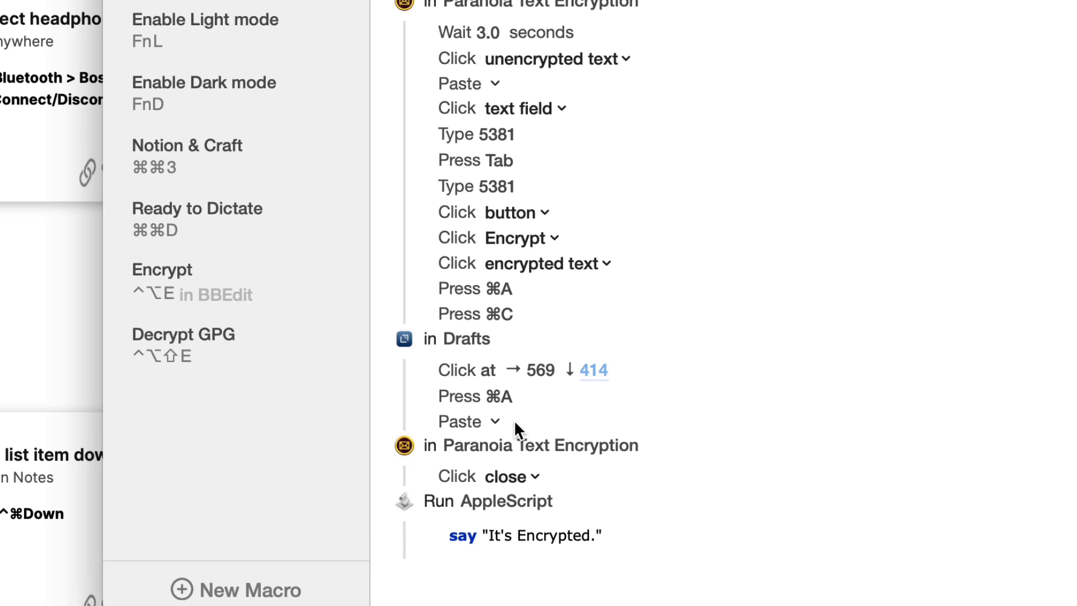
mouse_move(588, 455)
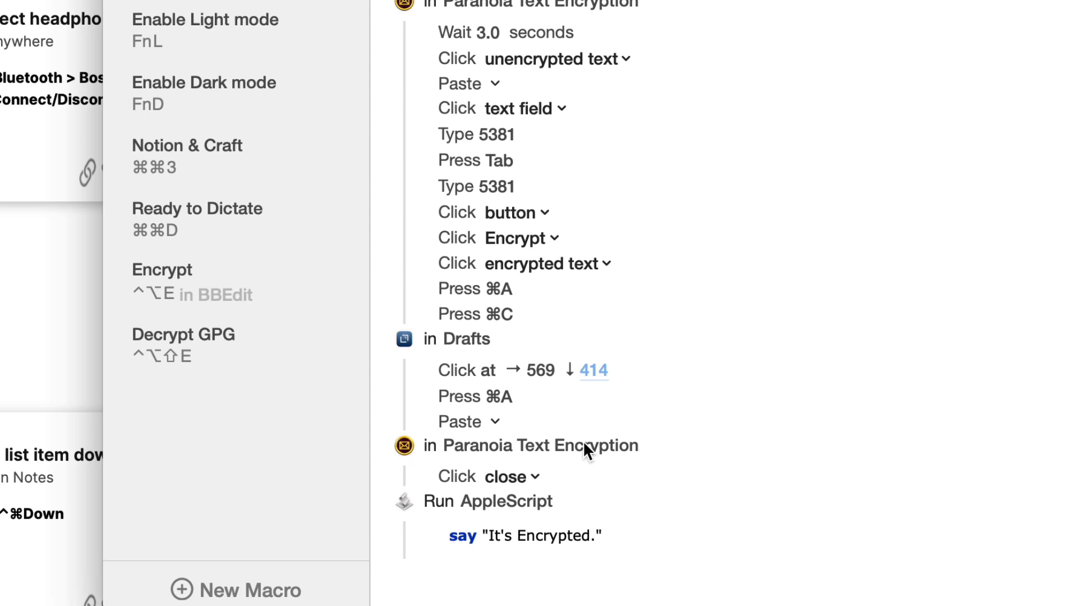
mouse_move(564, 482)
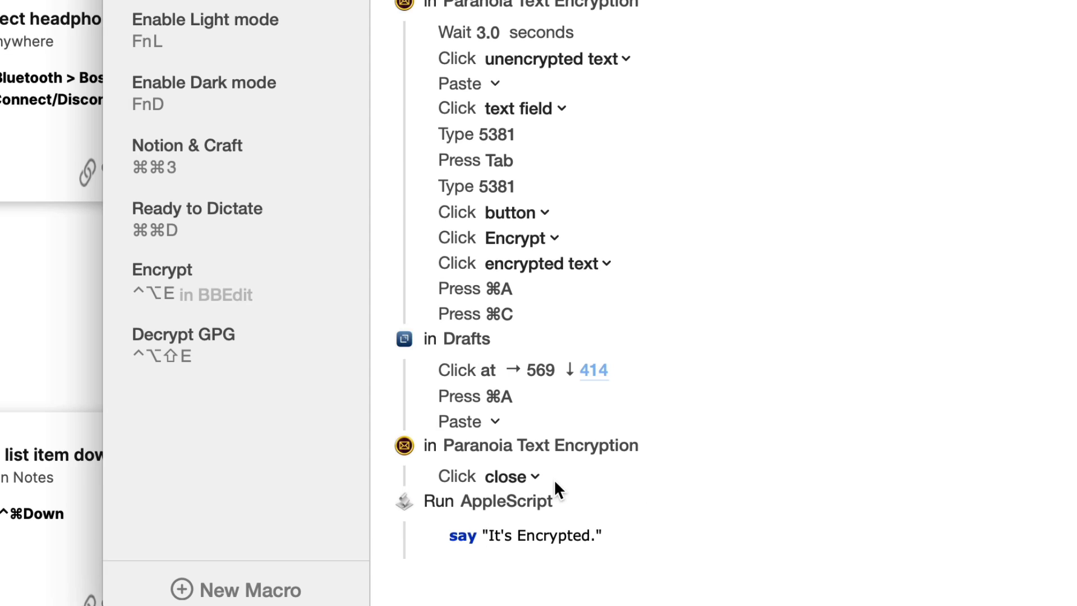
mouse_move(817, 444)
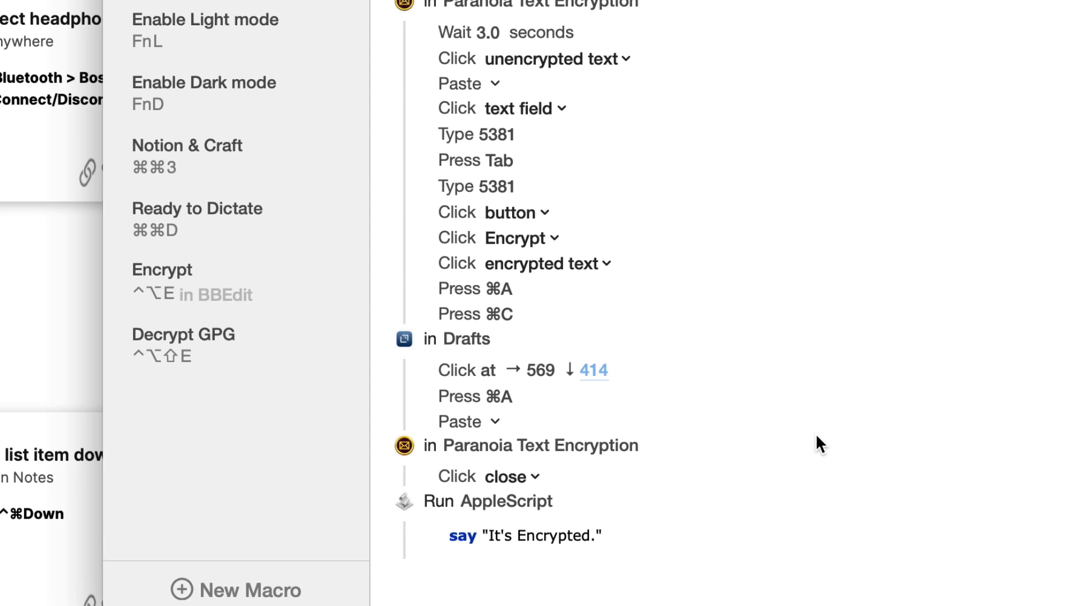
mouse_move(600, 486)
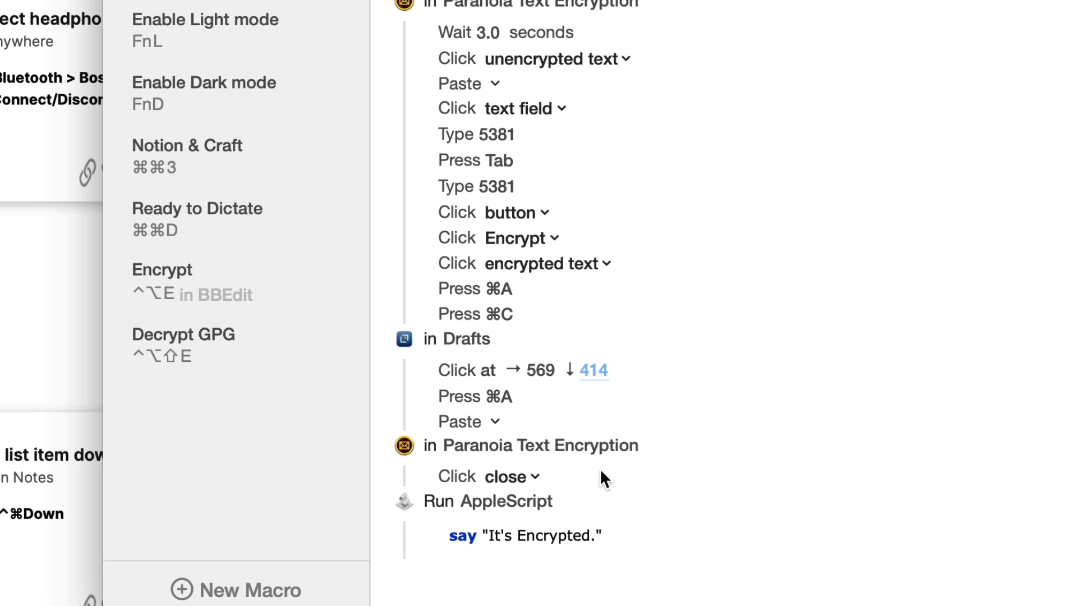
mouse_move(566, 477)
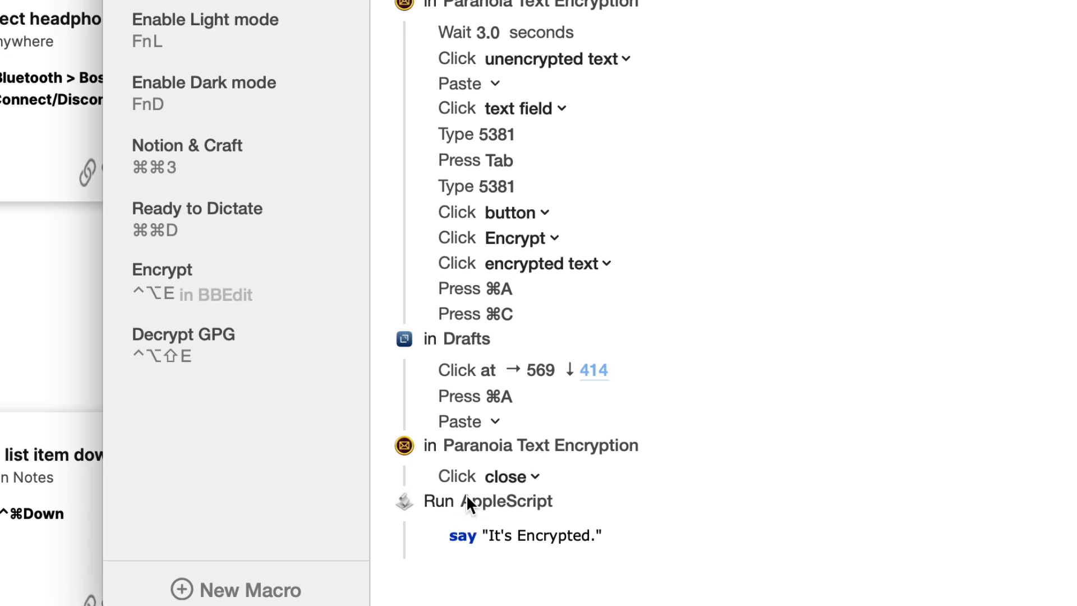
mouse_move(558, 479)
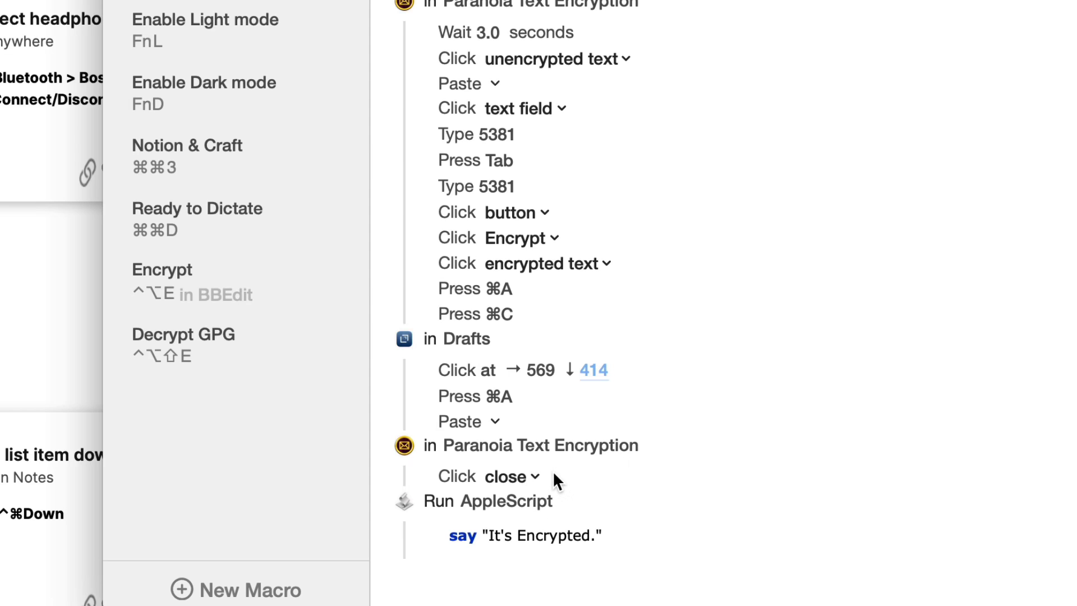
mouse_move(636, 552)
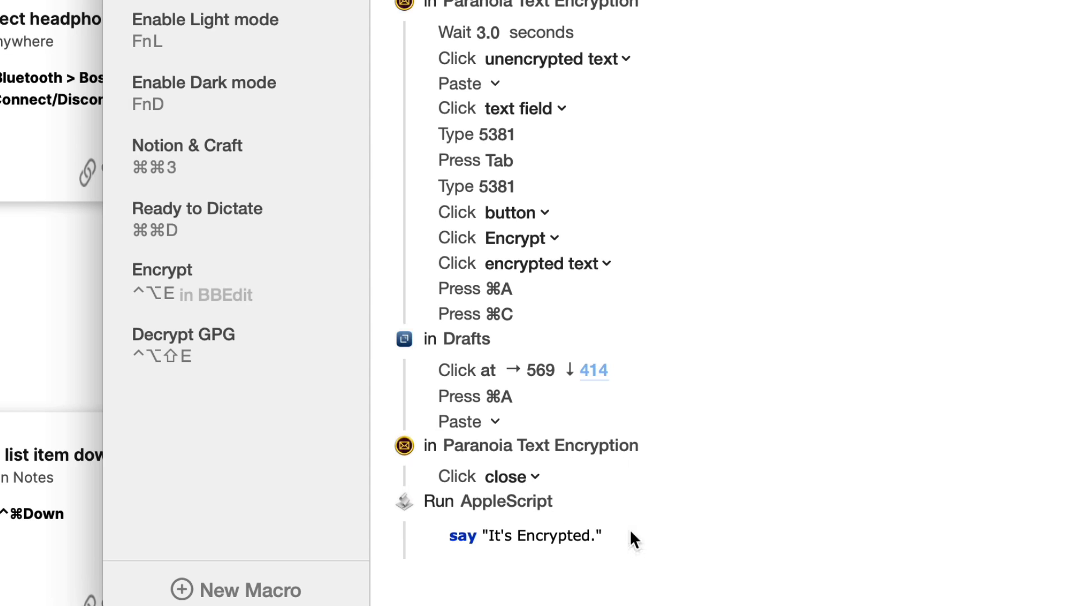
mouse_move(667, 534)
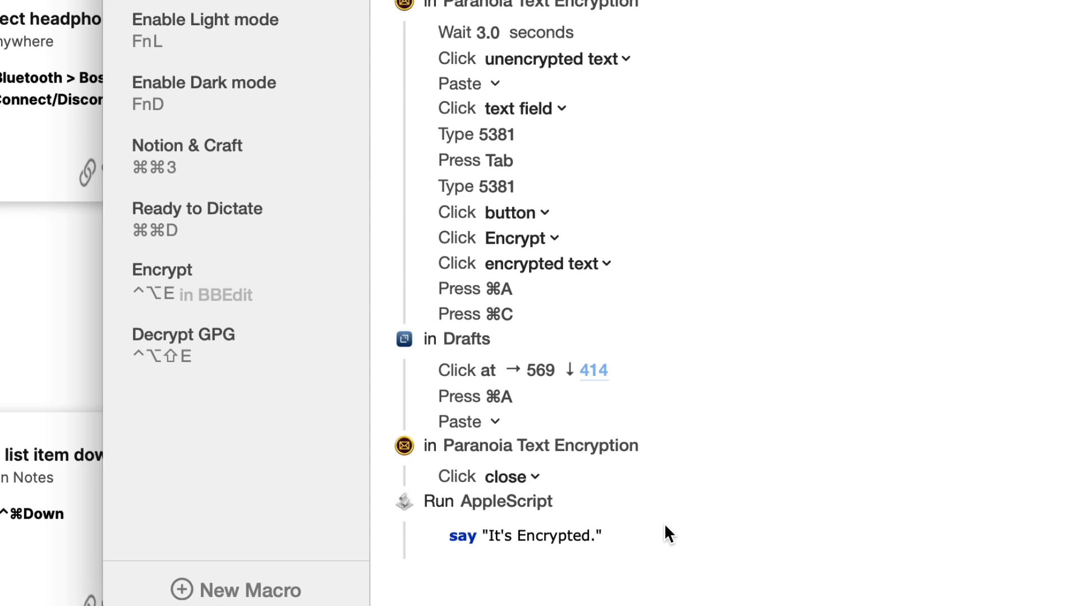
mouse_move(601, 563)
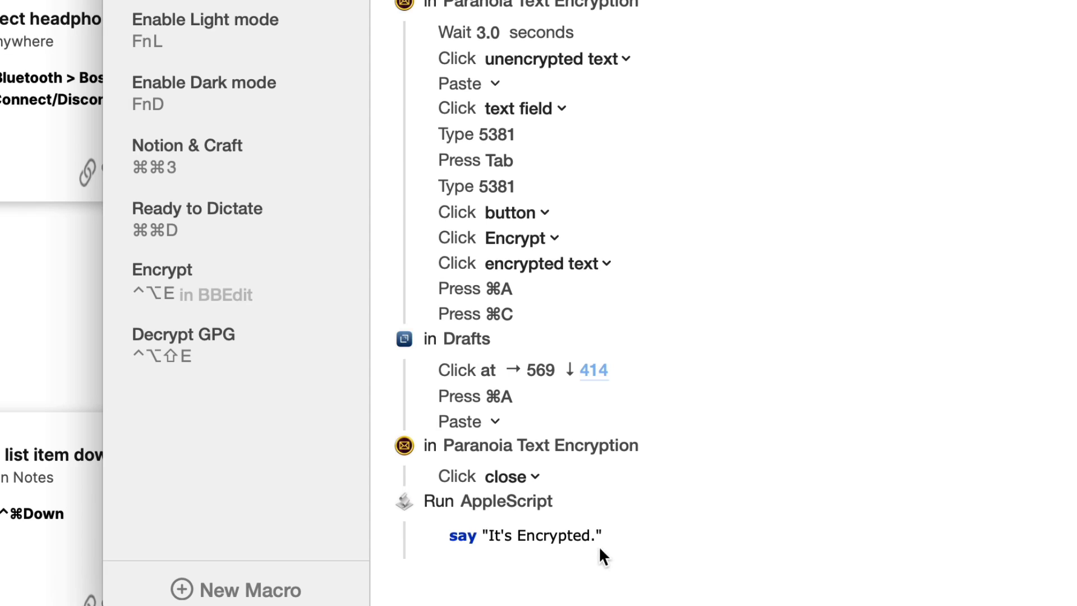
mouse_move(817, 349)
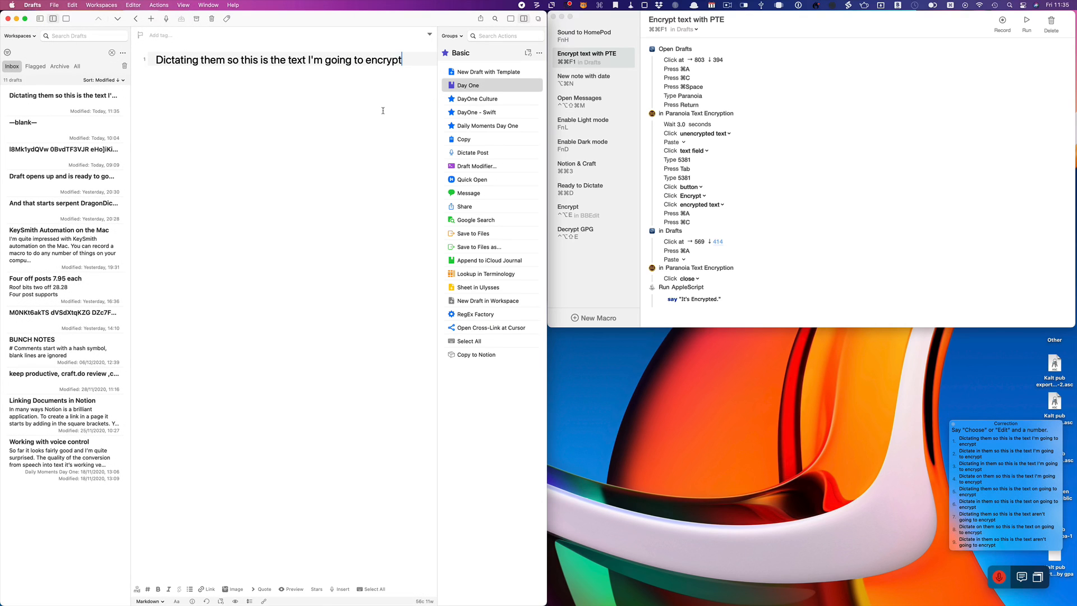
Step: Start the Encrypt text with PTE macro on the dictated Drafts sentence
left_click(1003, 23)
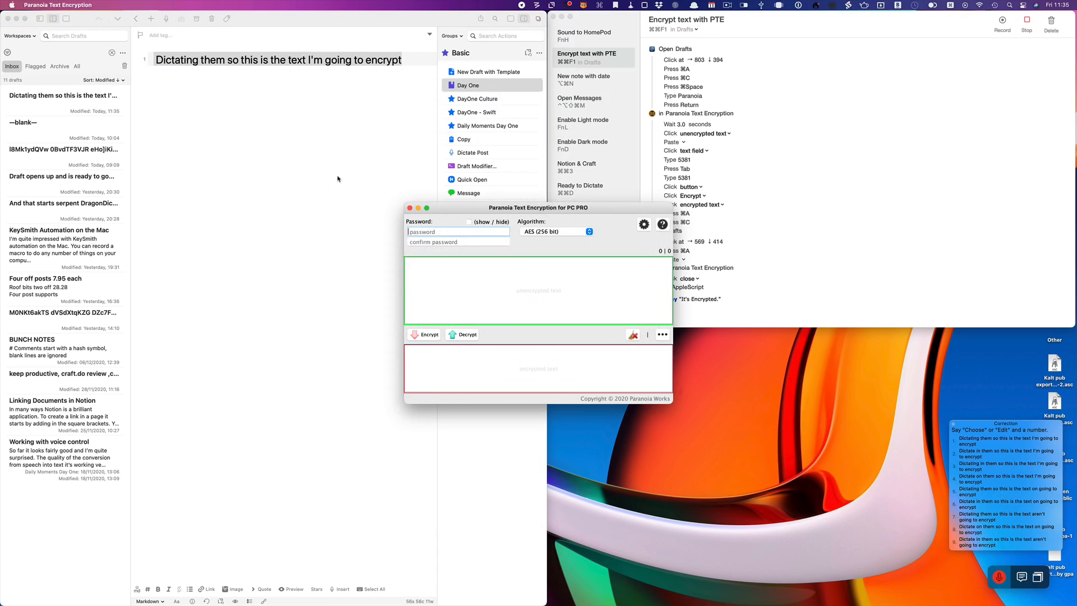
Step: Let the macro paste the sentence into Paranoia, enter the password and produce AES ciphertext
left_click(538, 290)
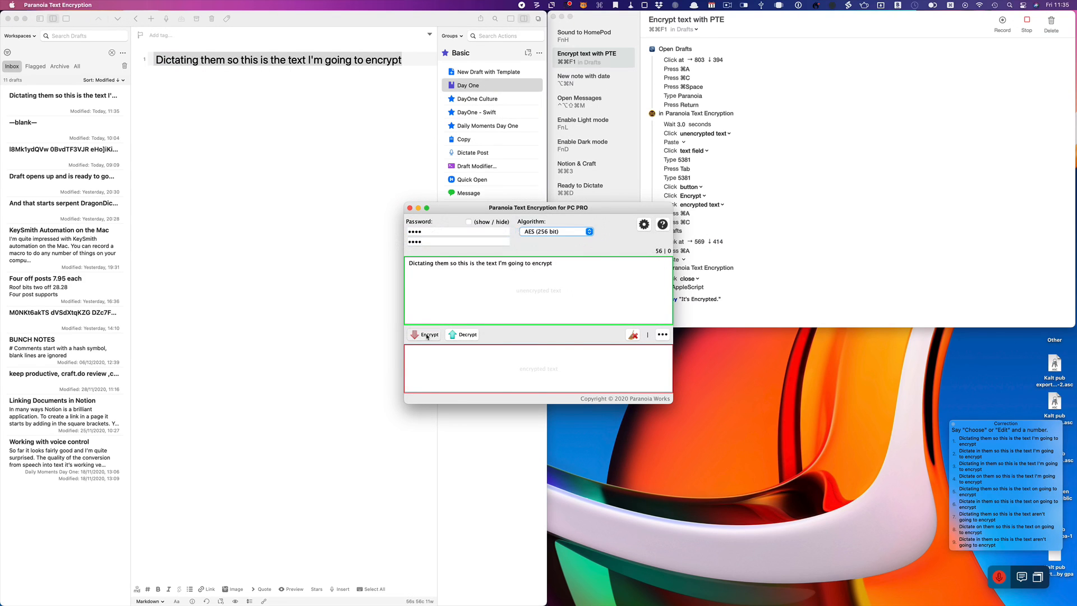
left_click(426, 334)
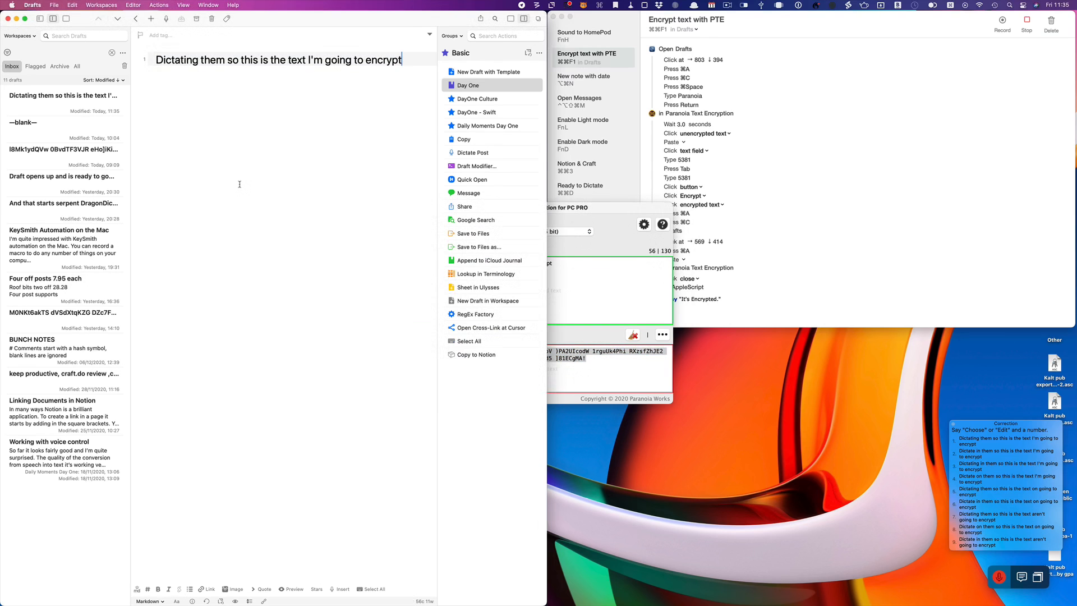